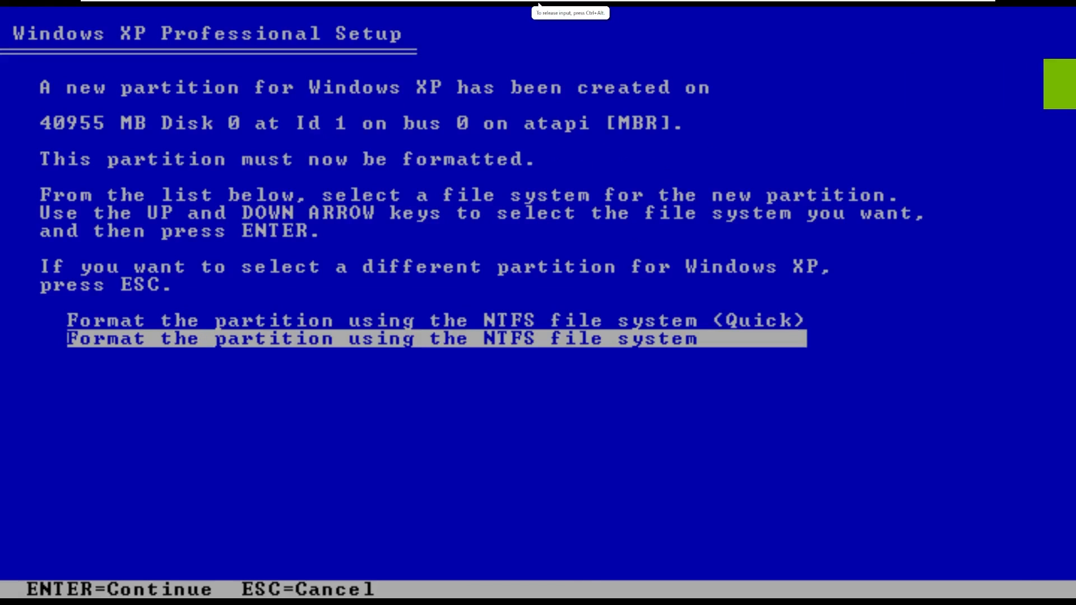
Format the new 40 GB partition with full NTFS and let setup continue.
key("Enter")
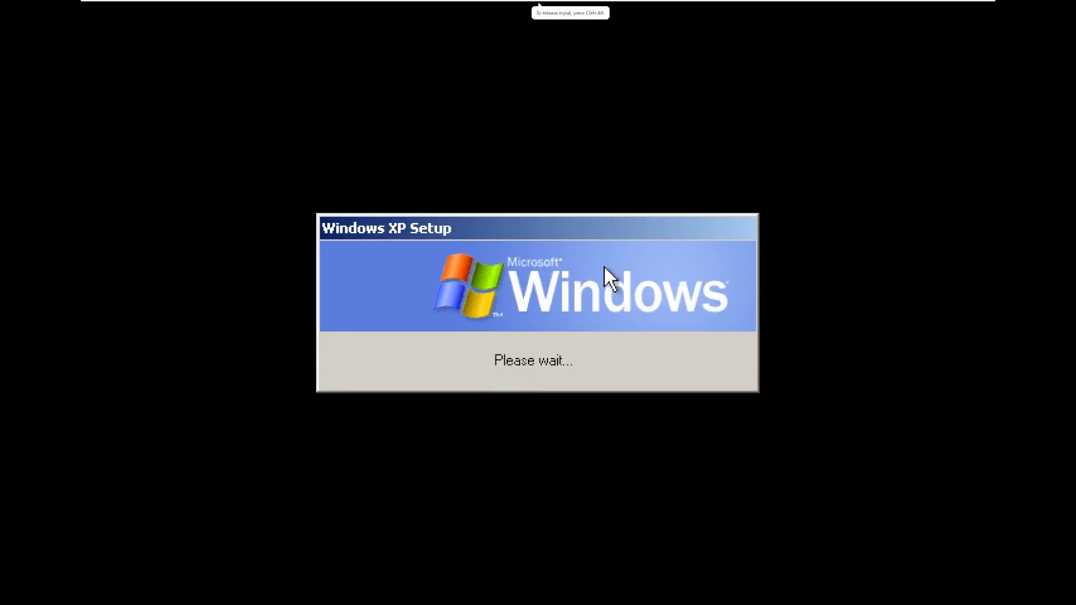
mouse_move(538, 251)
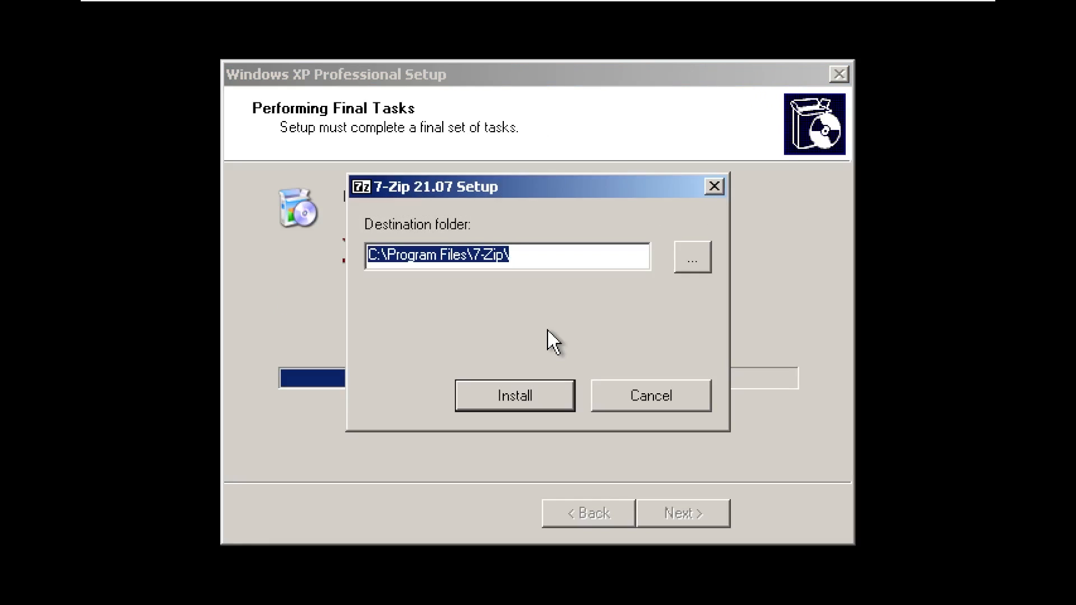
Install 7-Zip and Notepad++ with default settings, then start installing Startup Control Panel.
left_click(514, 395)
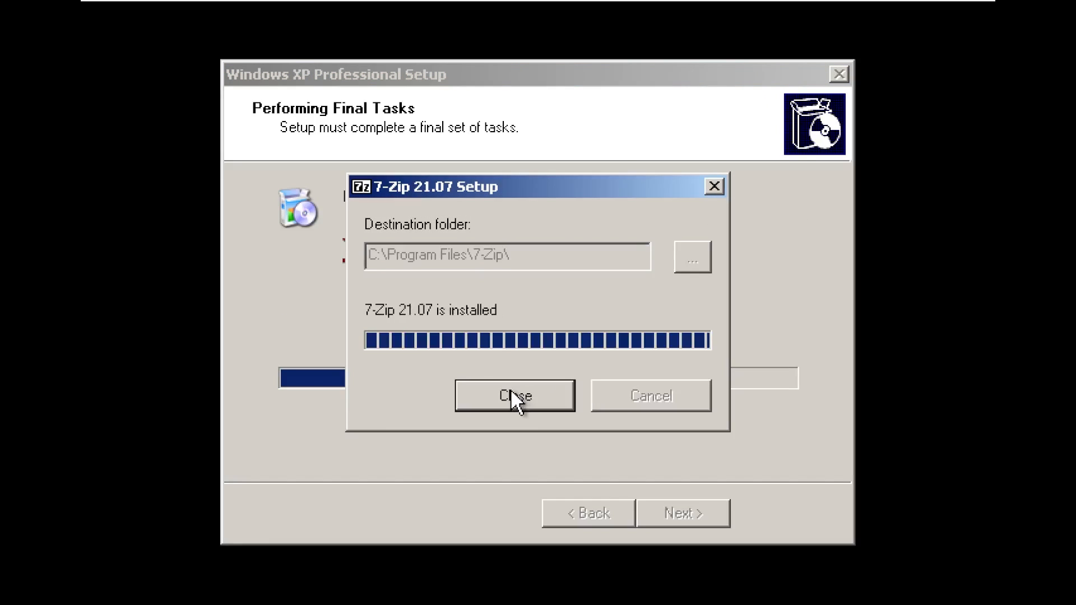
left_click(515, 395)
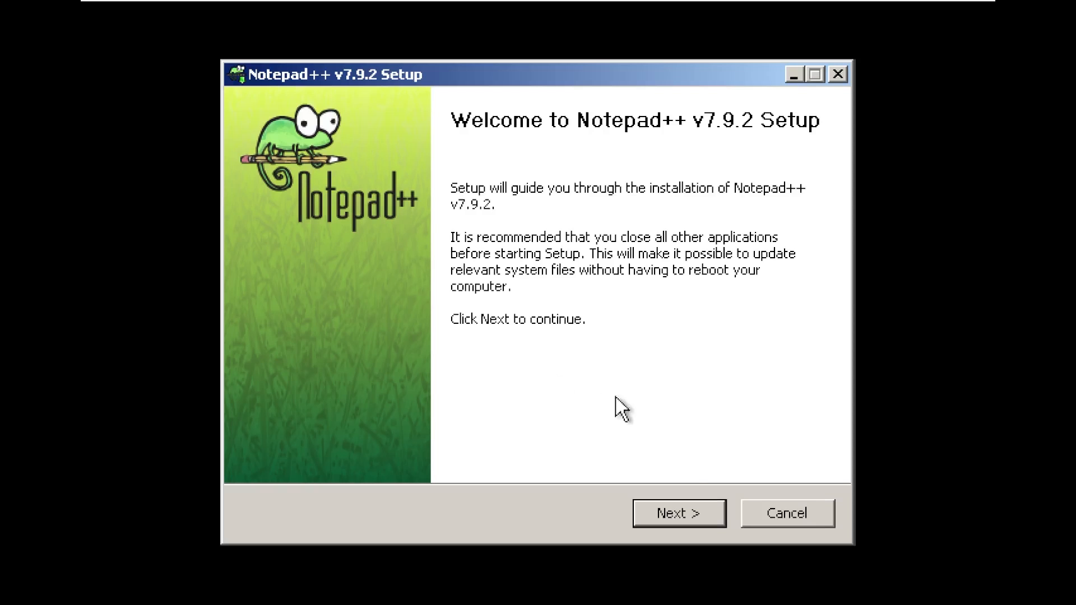
left_click(679, 513)
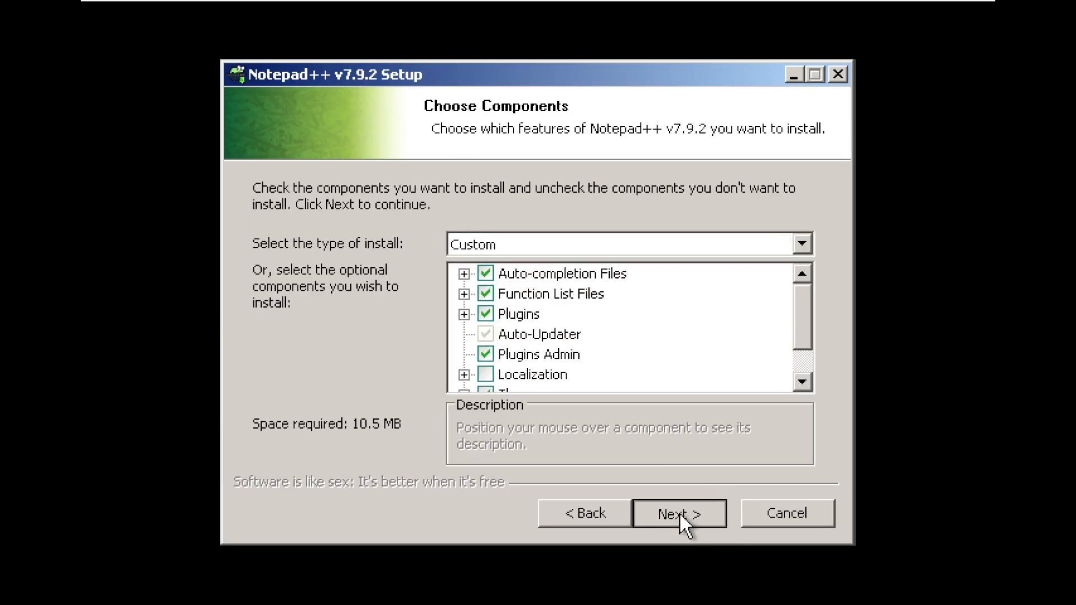
left_click(678, 514)
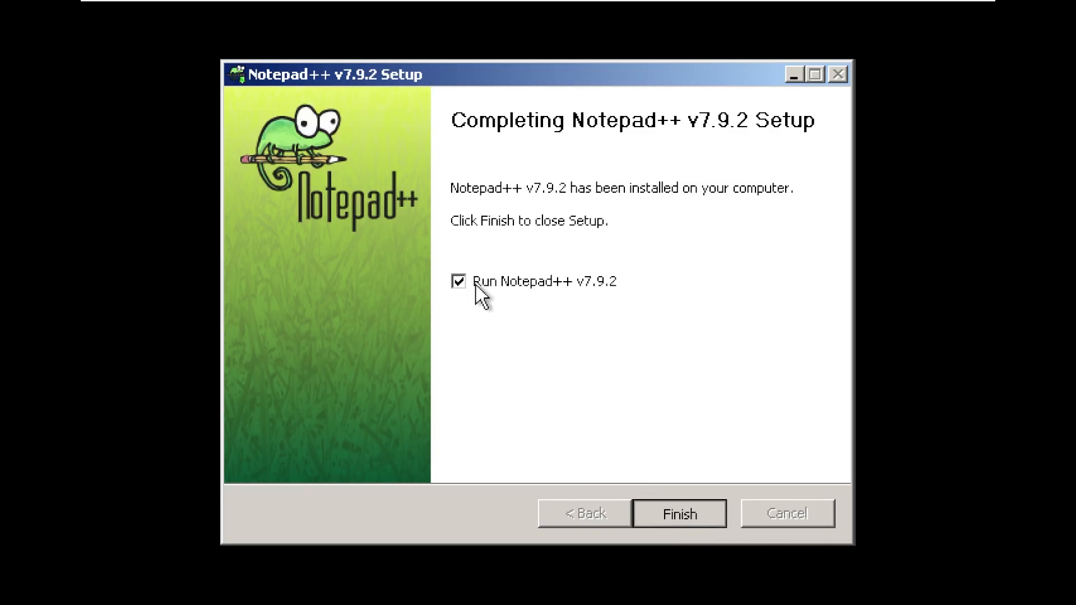
mouse_move(526, 321)
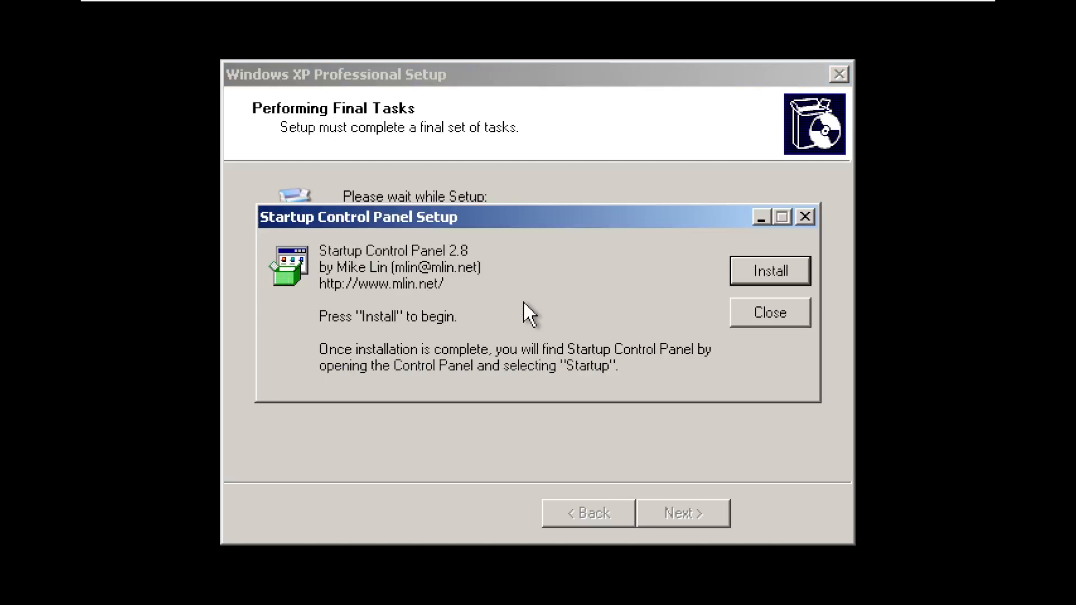
left_click(769, 271)
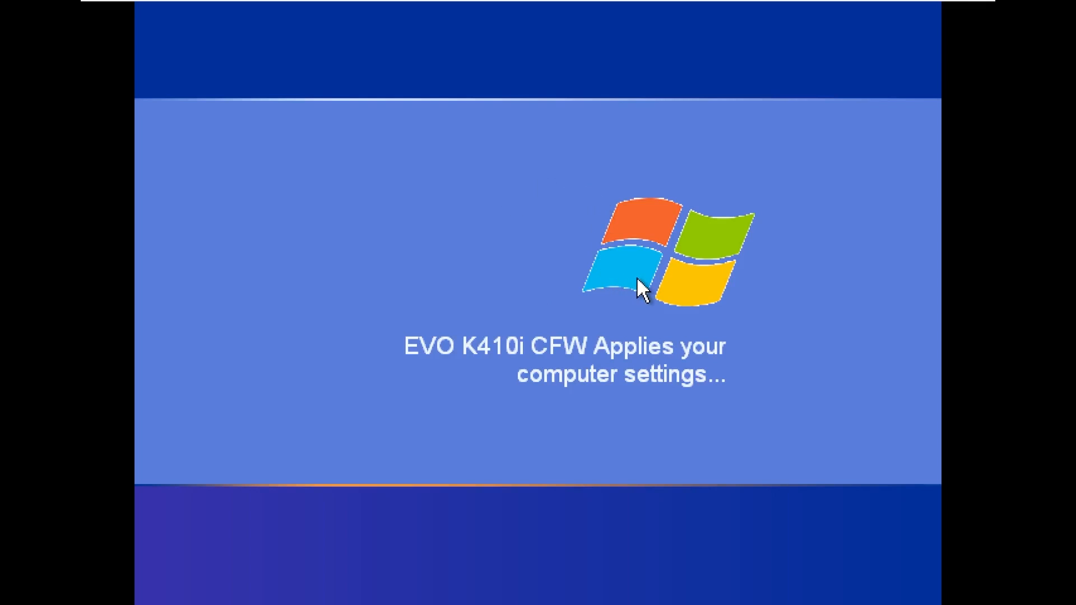
mouse_move(658, 288)
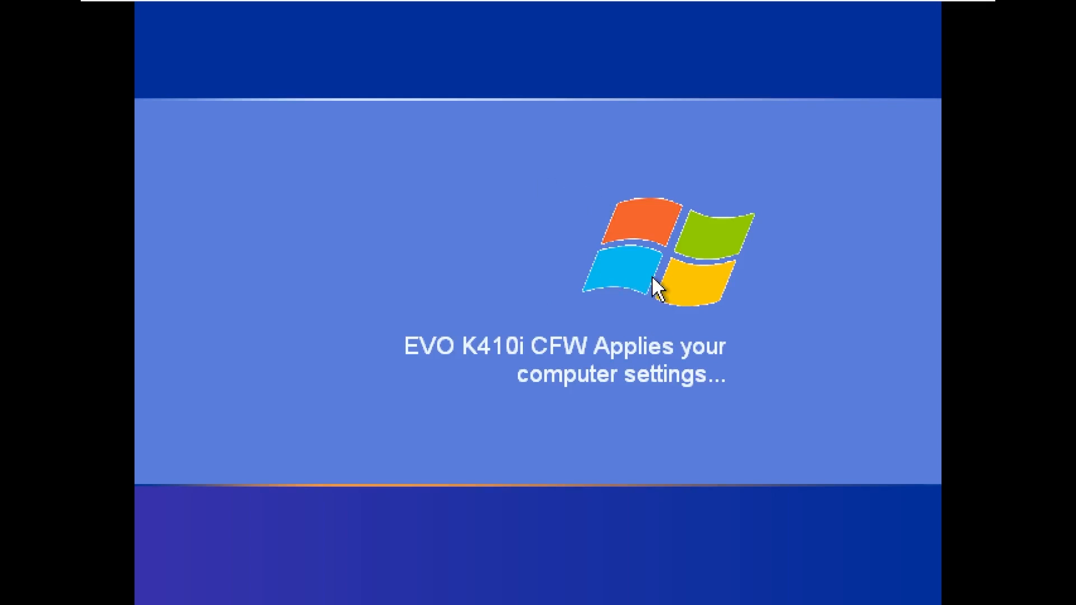
mouse_move(642, 275)
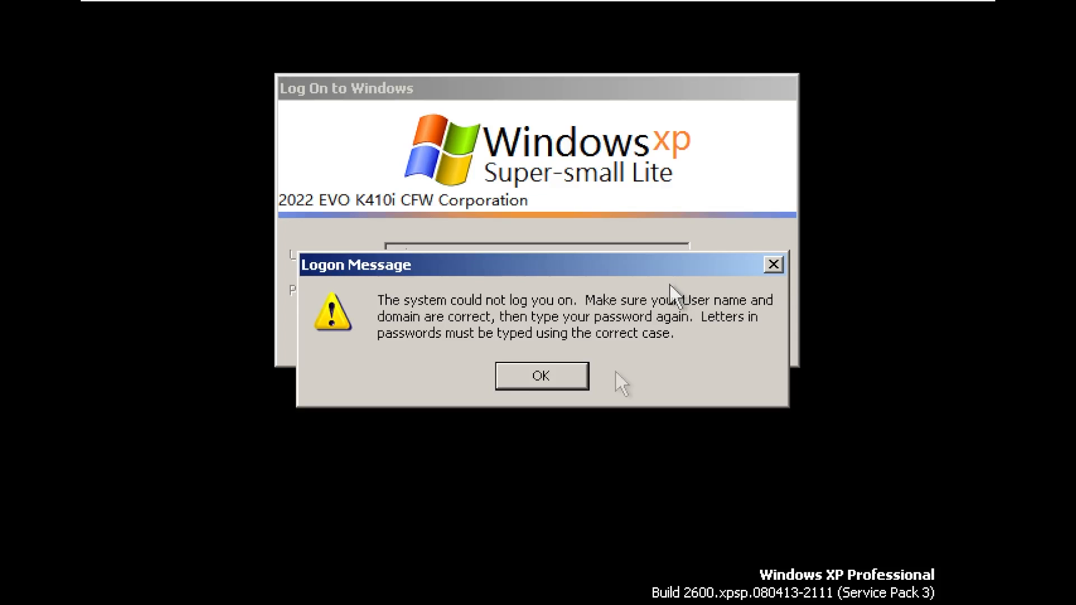
Dismiss the Logon Message and sign in to the EVO K410i CFW account.
left_click(541, 375)
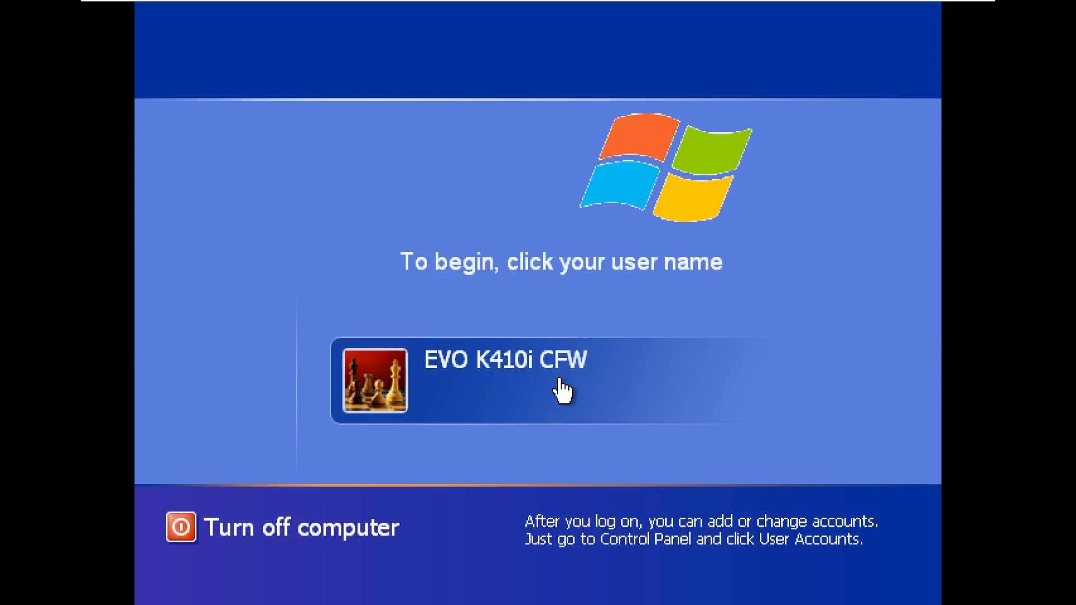
left_click(562, 385)
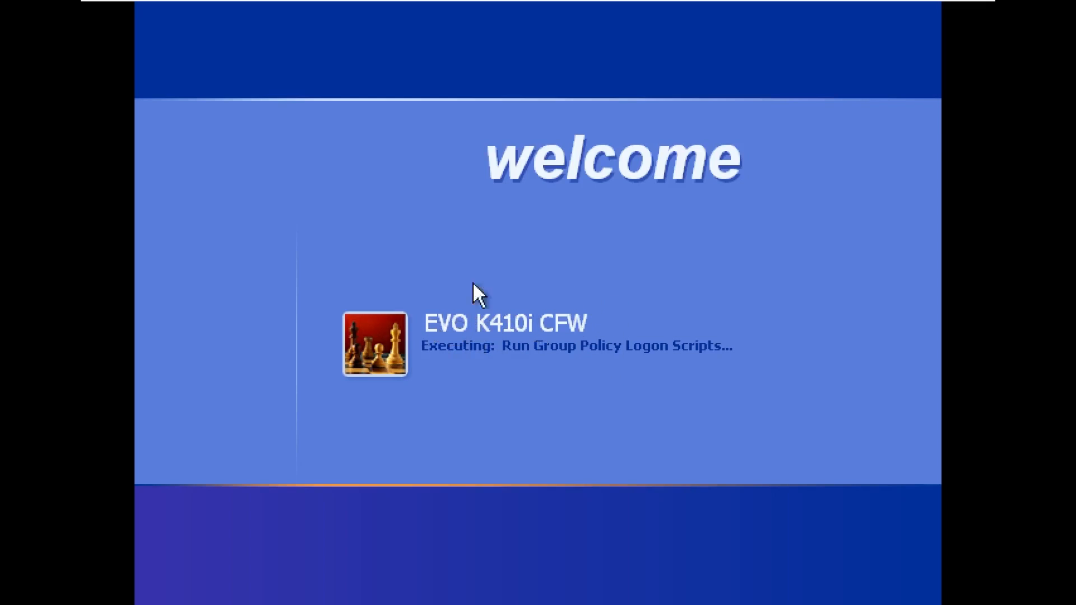
mouse_move(598, 361)
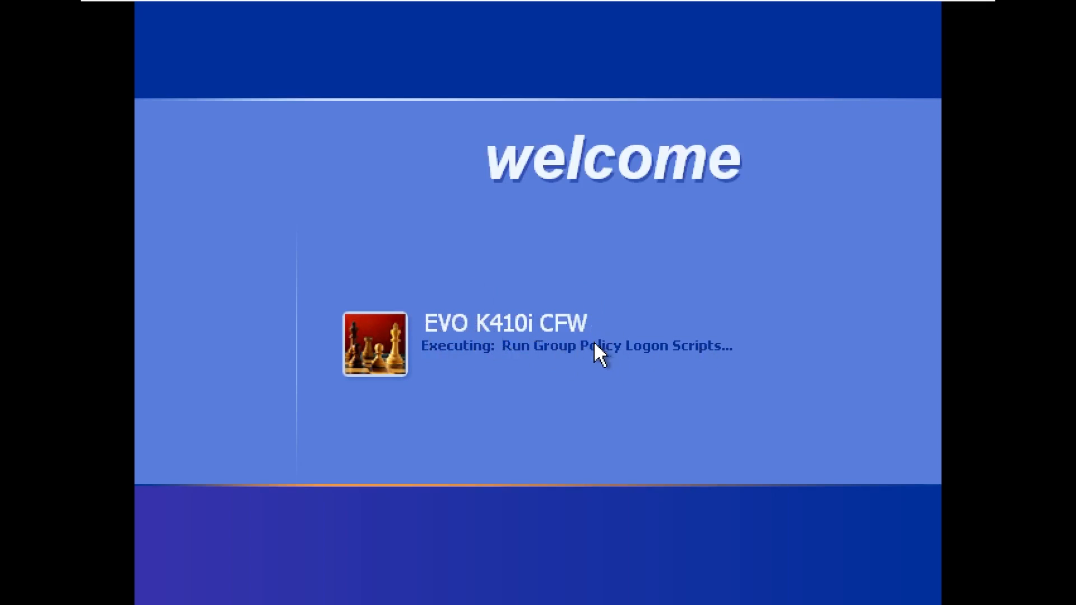
mouse_move(525, 370)
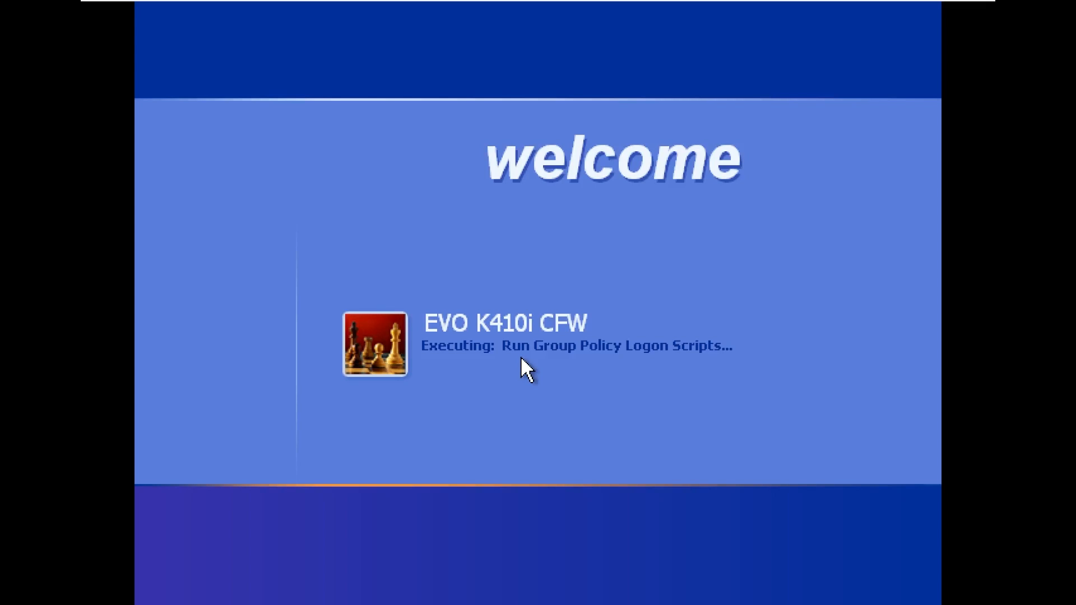
mouse_move(412, 321)
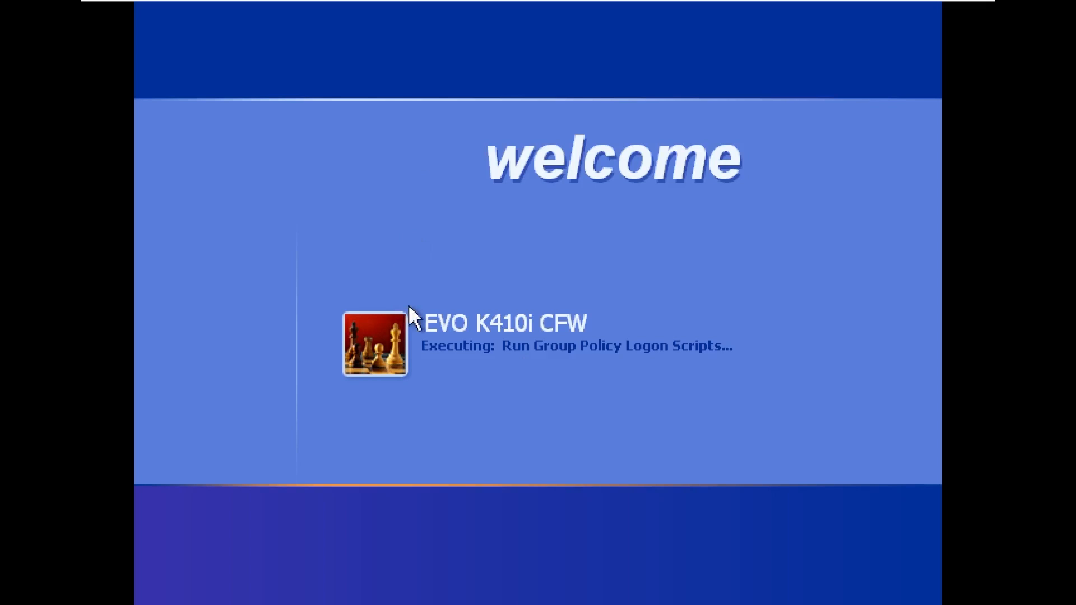
mouse_move(510, 351)
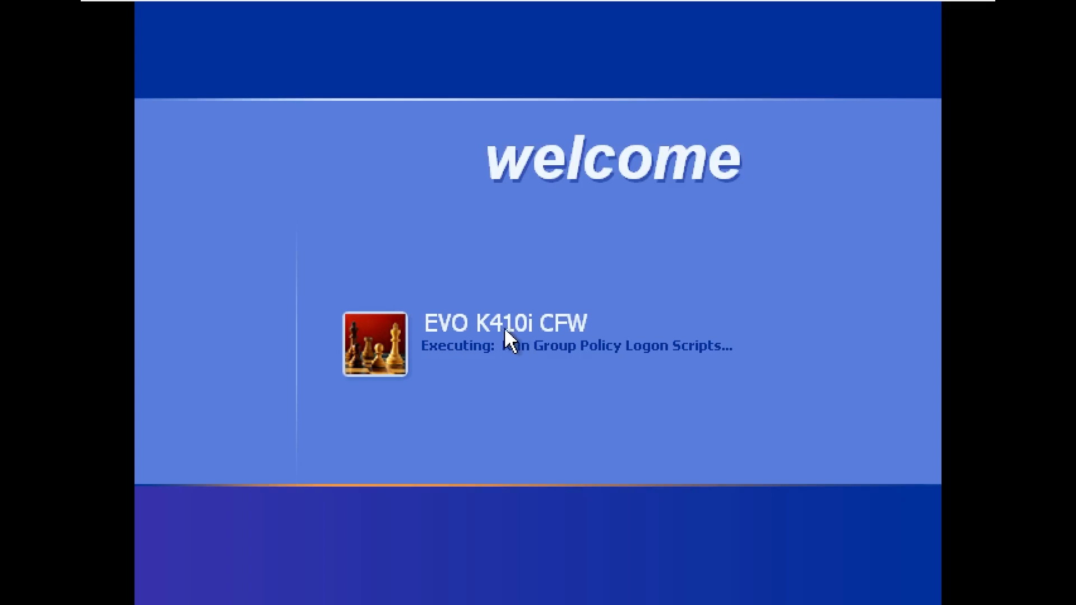
mouse_move(487, 365)
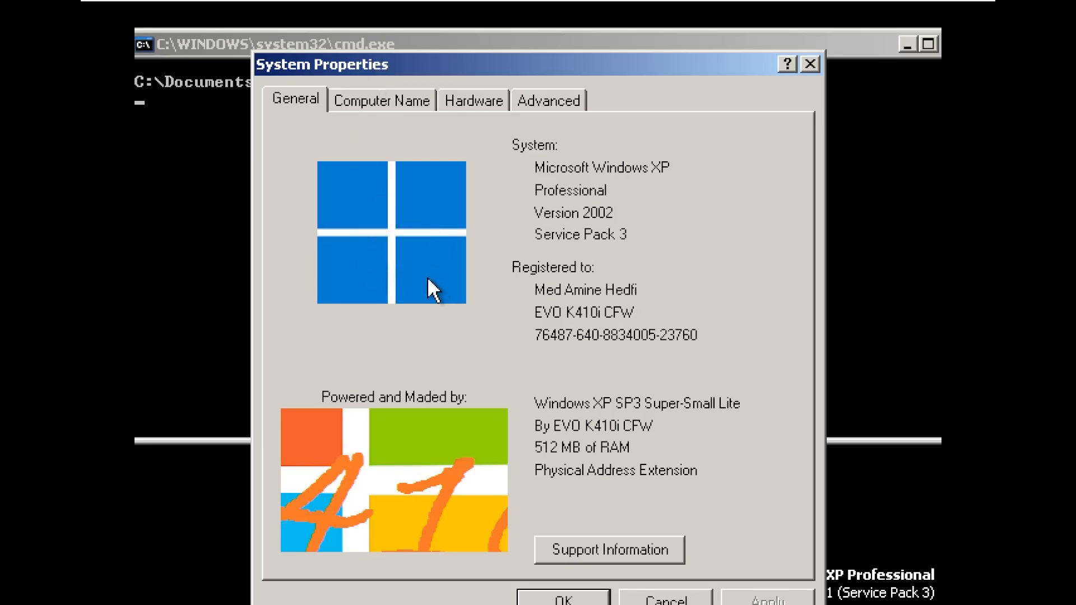
mouse_move(607, 182)
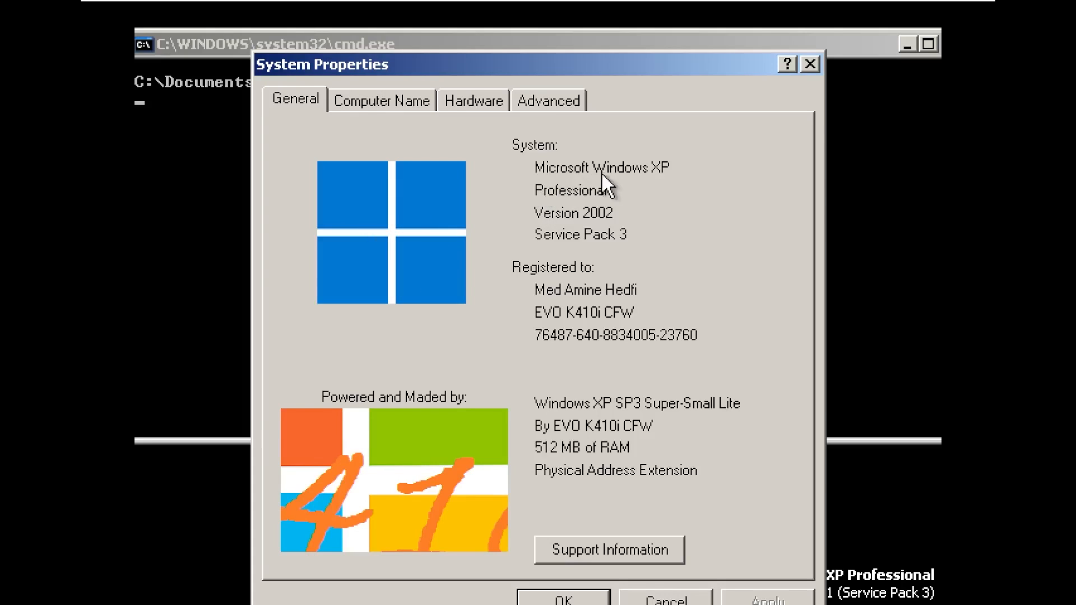
mouse_move(577, 284)
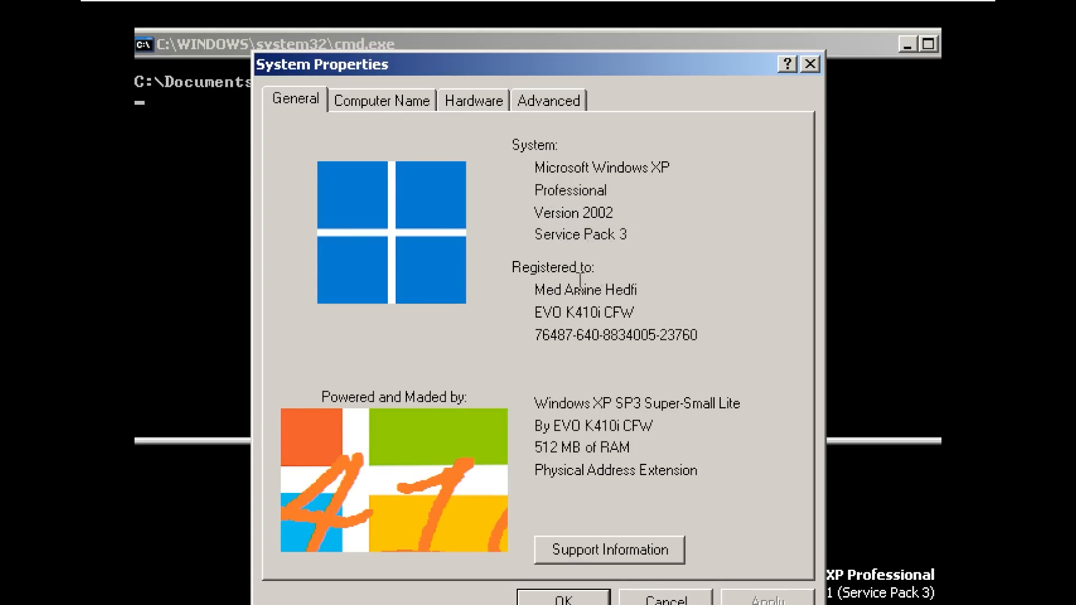
mouse_move(384, 420)
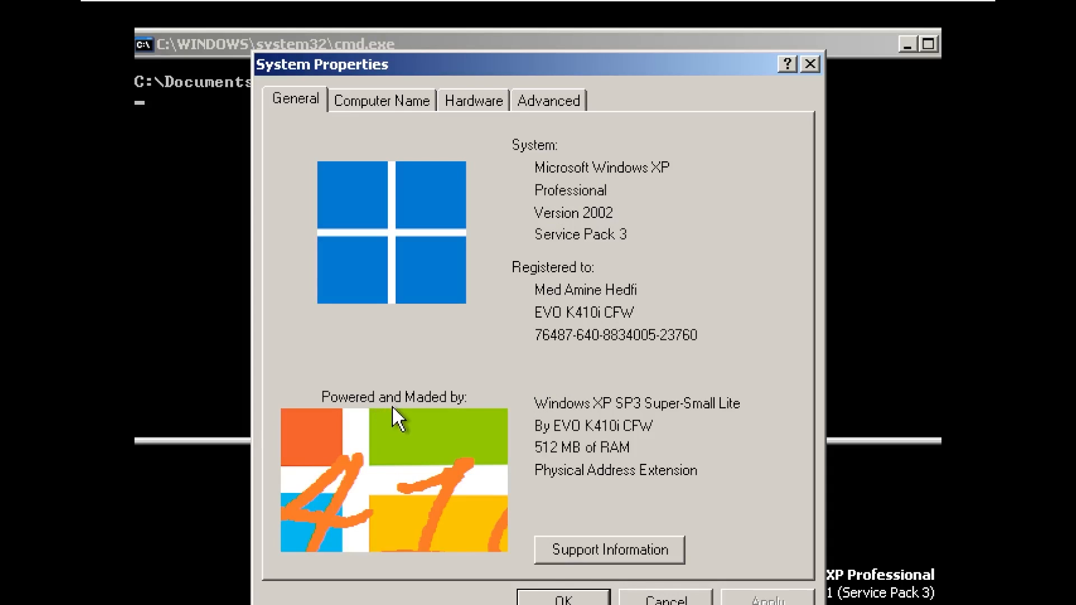
mouse_move(434, 429)
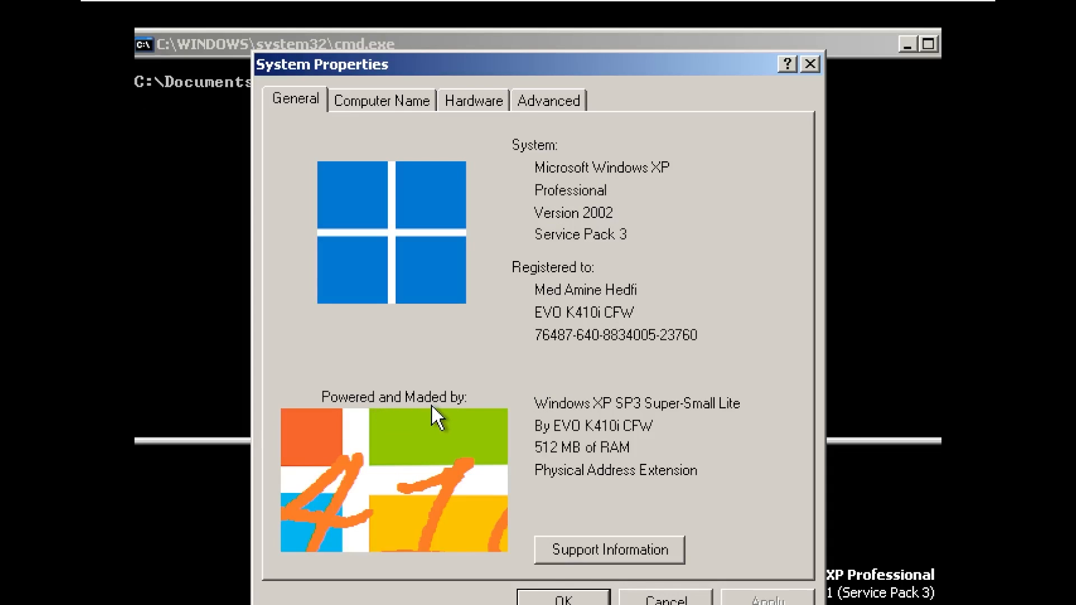
mouse_move(614, 416)
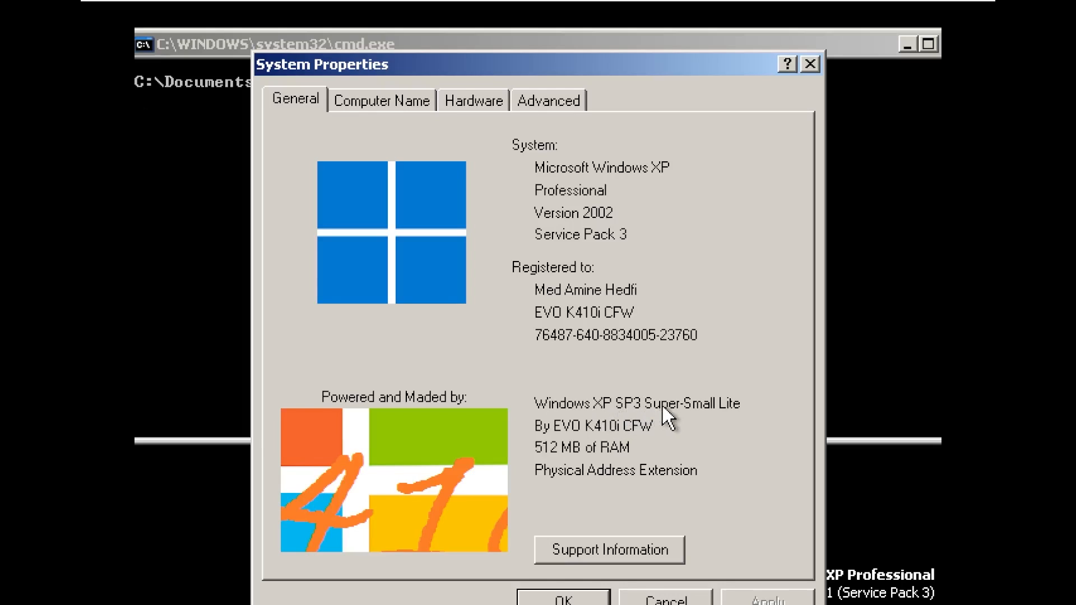
mouse_move(572, 443)
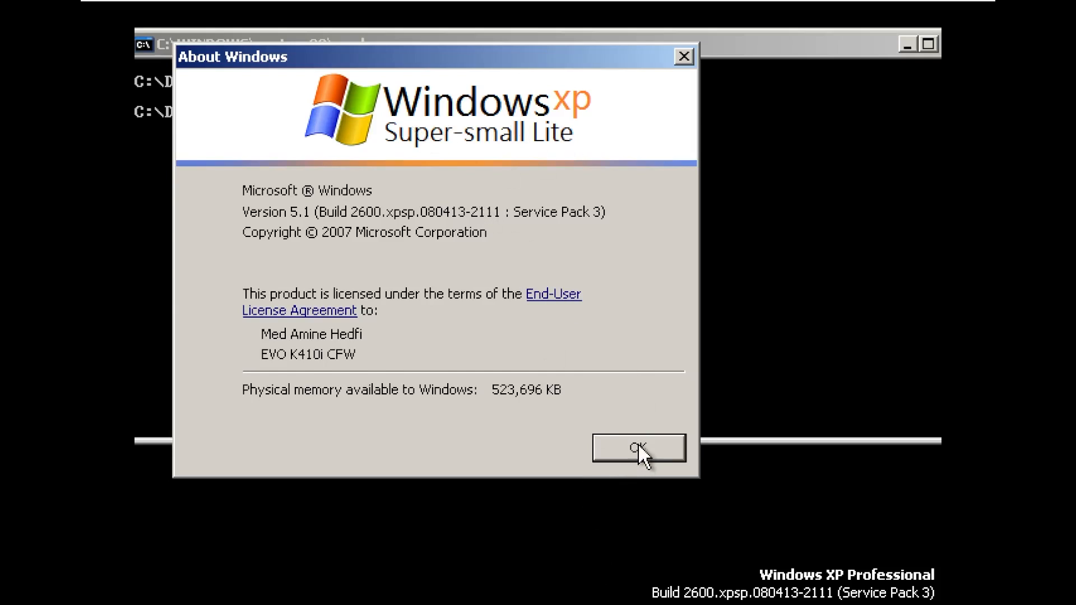
Close the About Windows and device list windows to reveal the desktop.
left_click(639, 449)
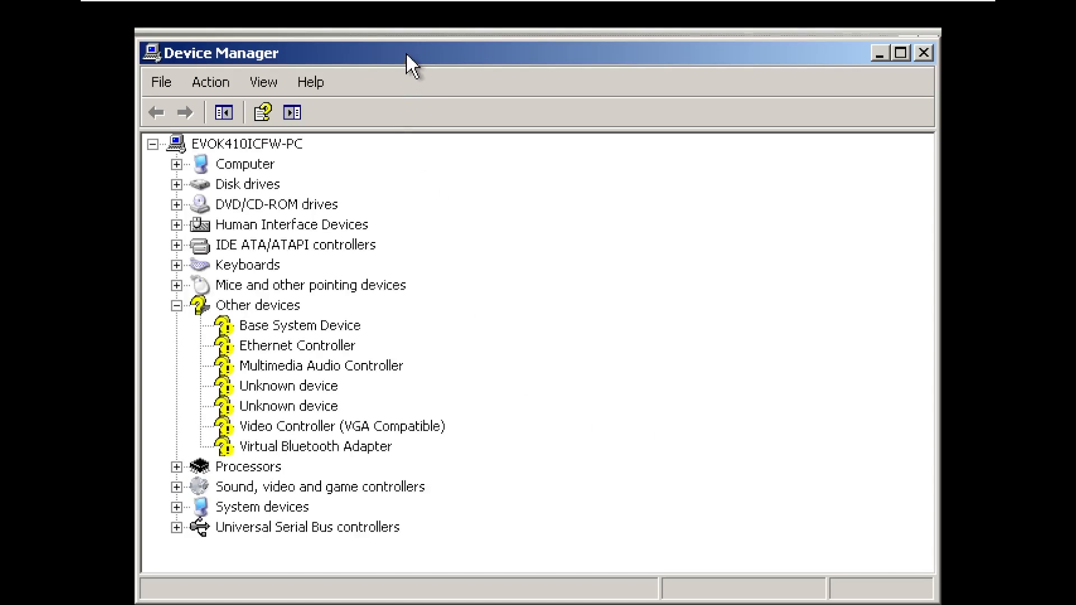
left_click(923, 54)
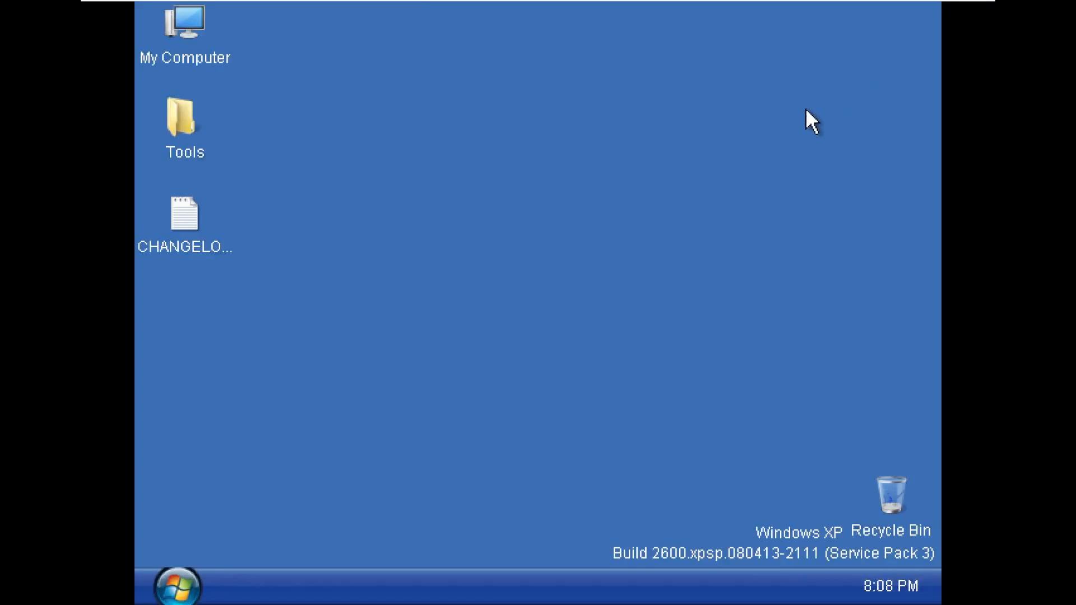
mouse_move(250, 250)
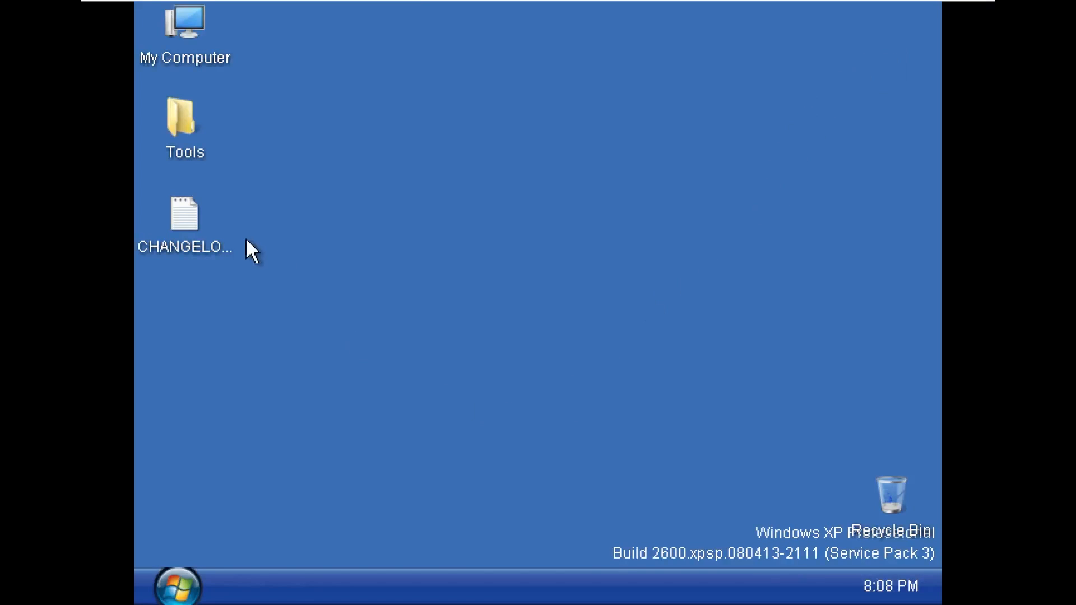
Open Control Panel and My Computer, dismiss the VMware error, and install VMware Tools.
left_click(158, 5)
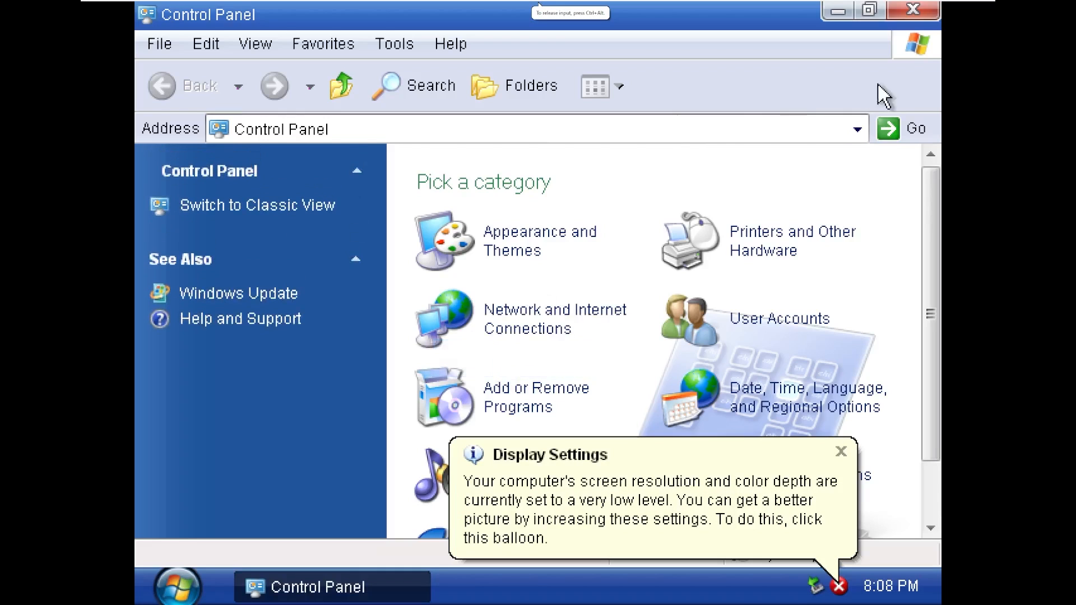
left_click(179, 590)
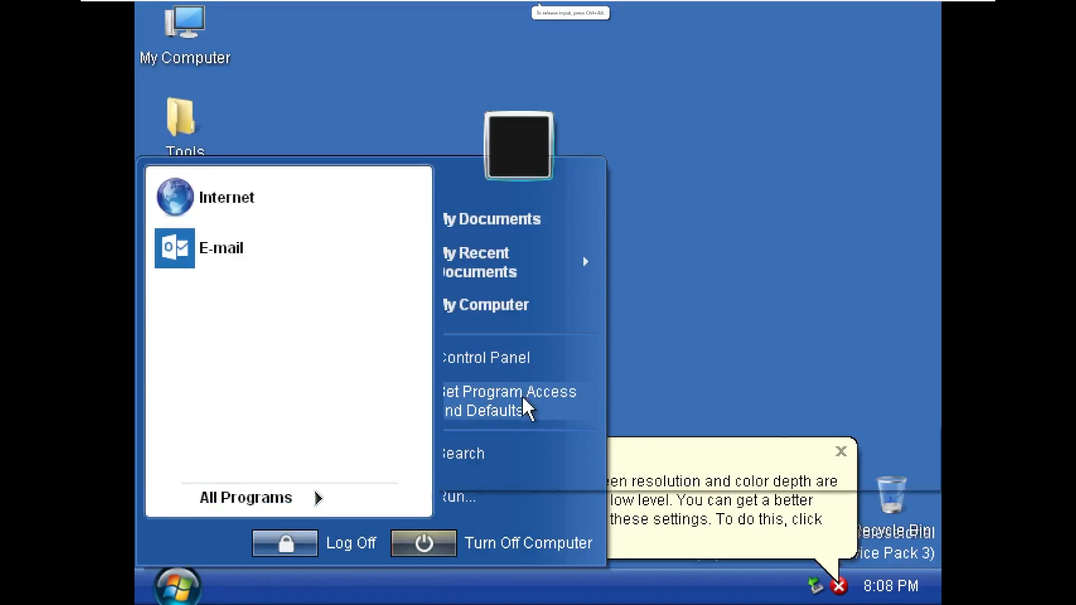
left_click(493, 305)
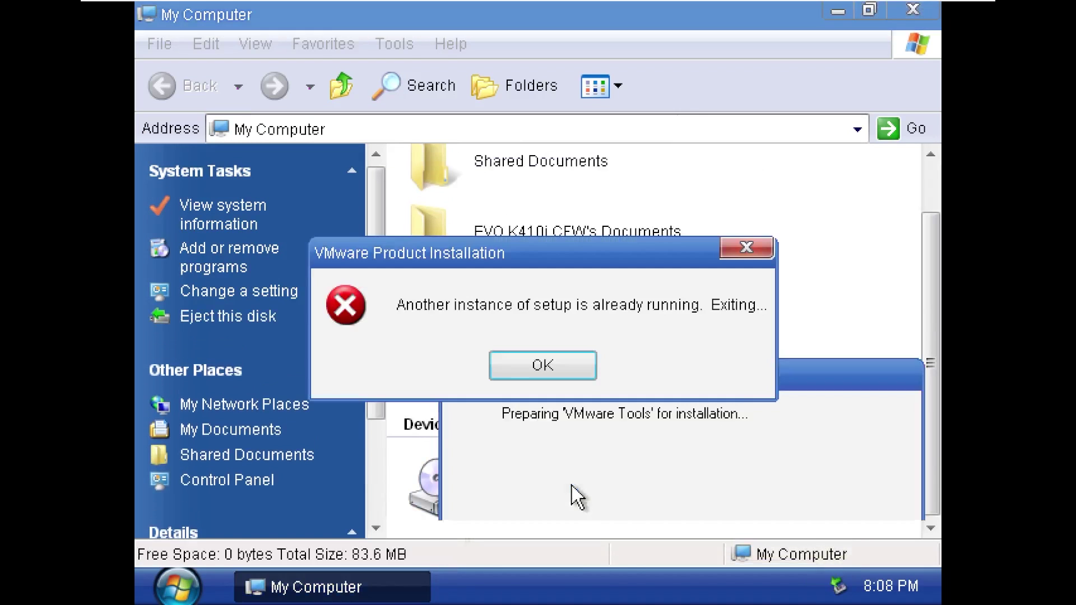
left_click(542, 365)
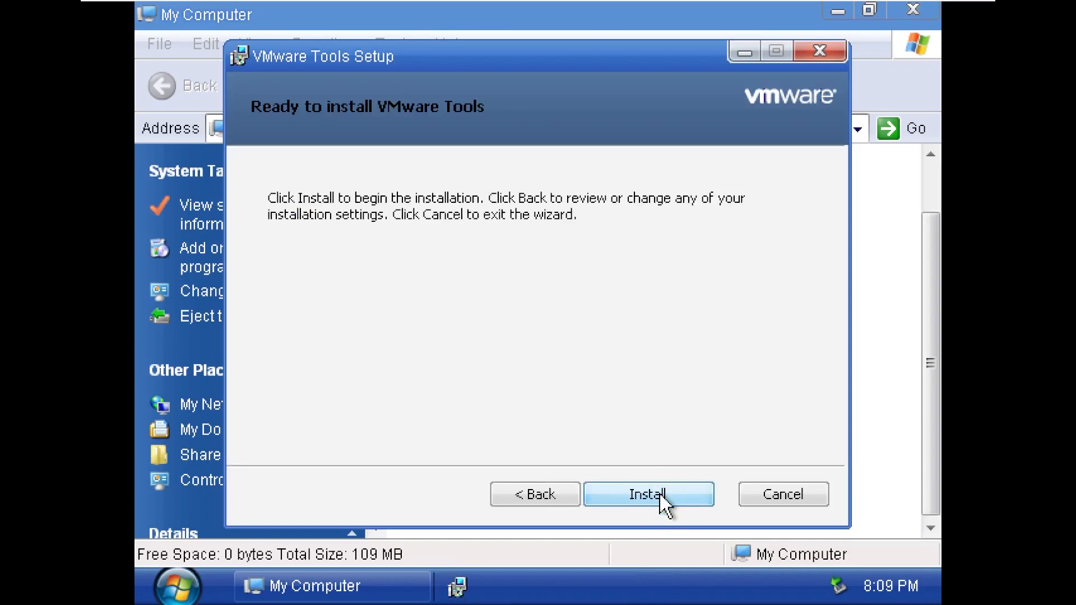
left_click(648, 494)
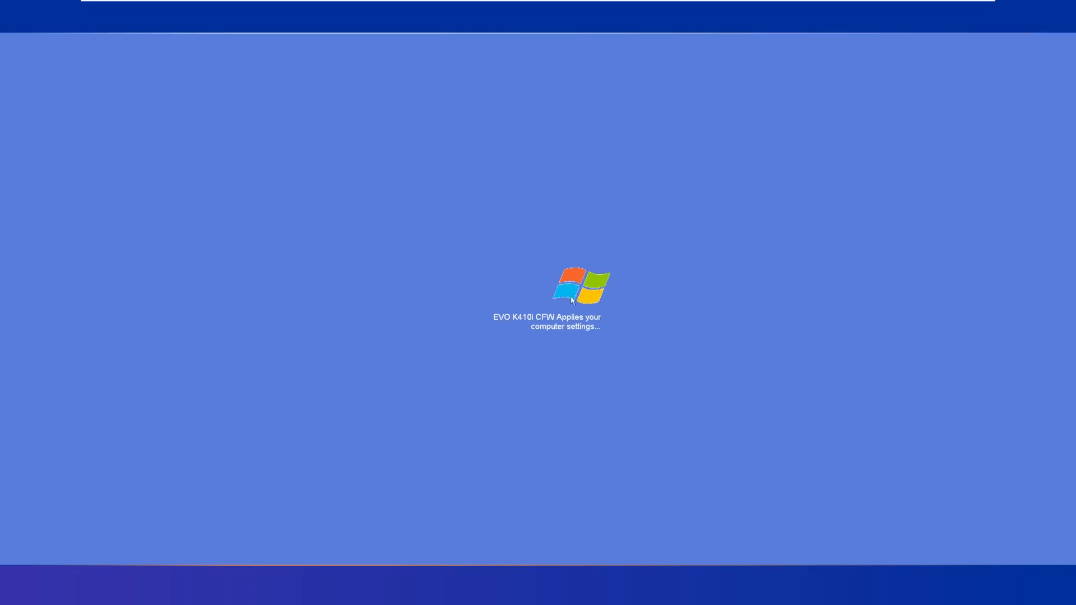
mouse_move(481, 361)
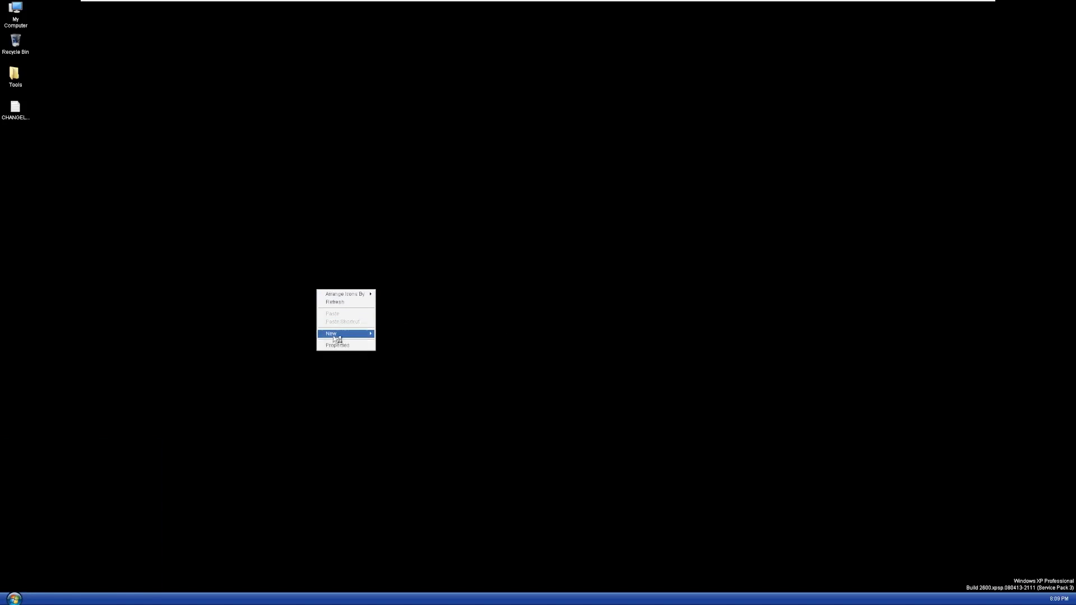
Set a solid light blue desktop background colour in Display Properties.
left_click(336, 346)
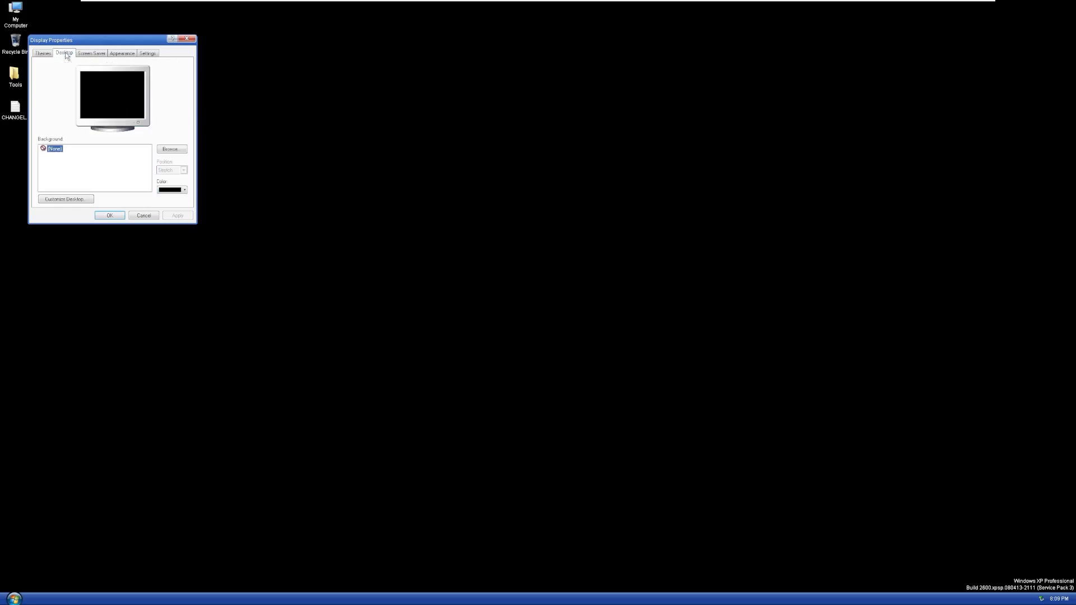
left_click(184, 190)
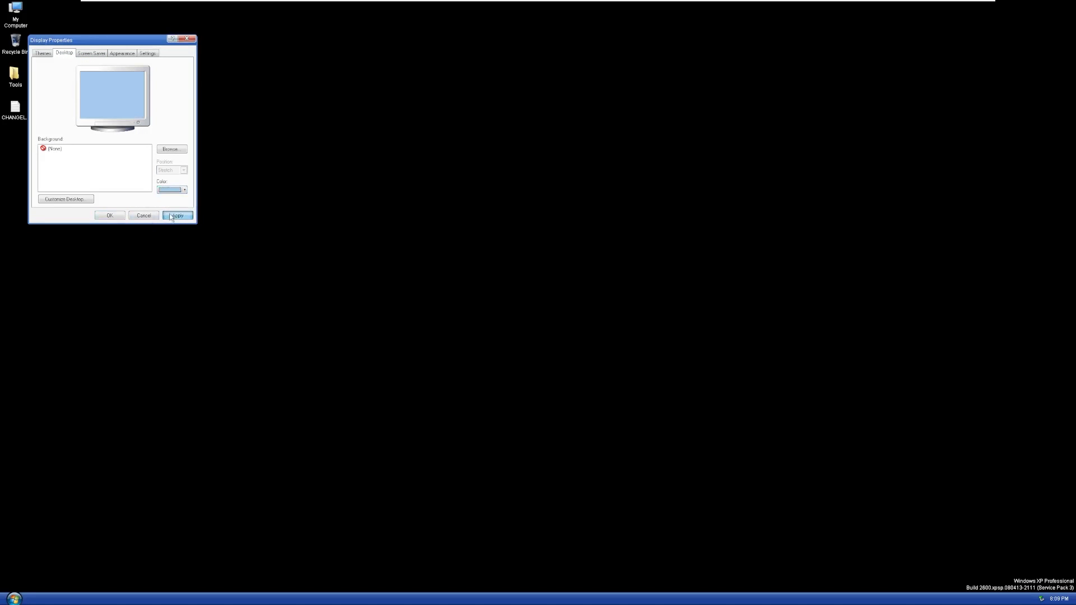
left_click(177, 216)
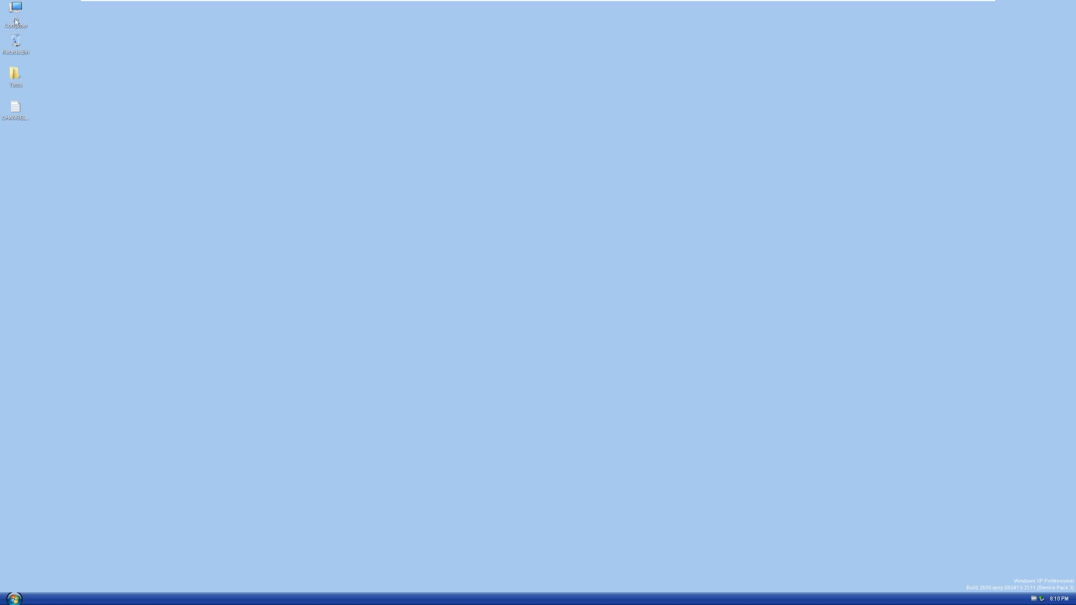
left_click(18, 42)
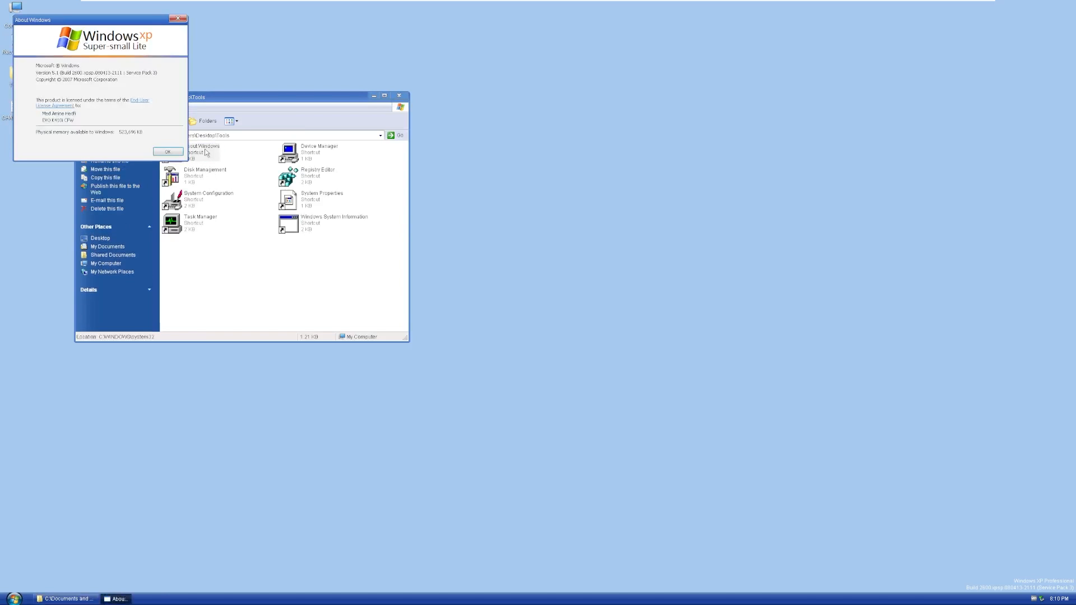
left_click(167, 151)
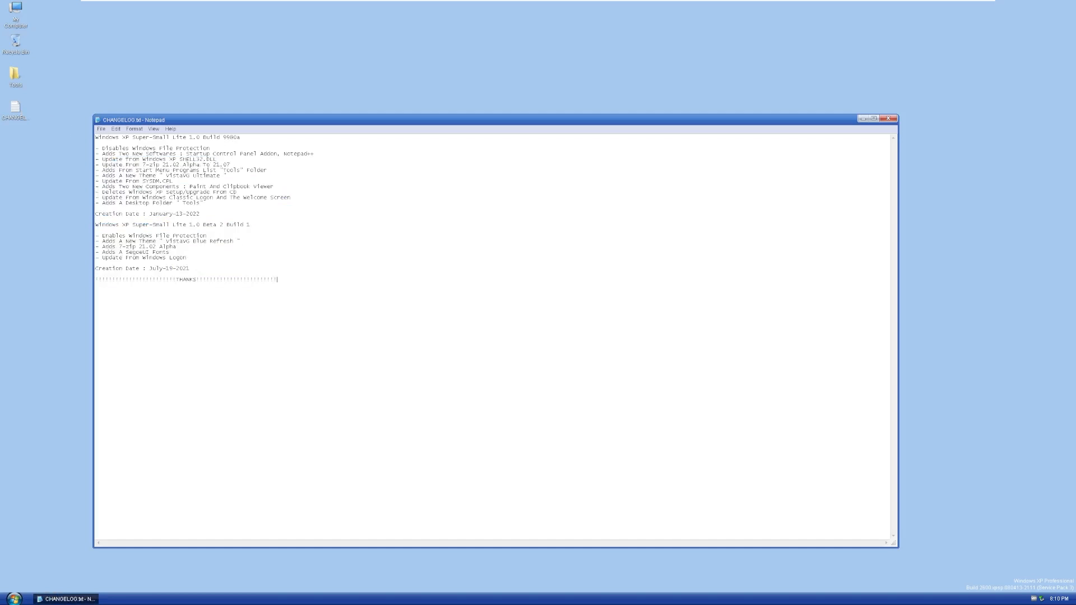
key("Ctrl+a")
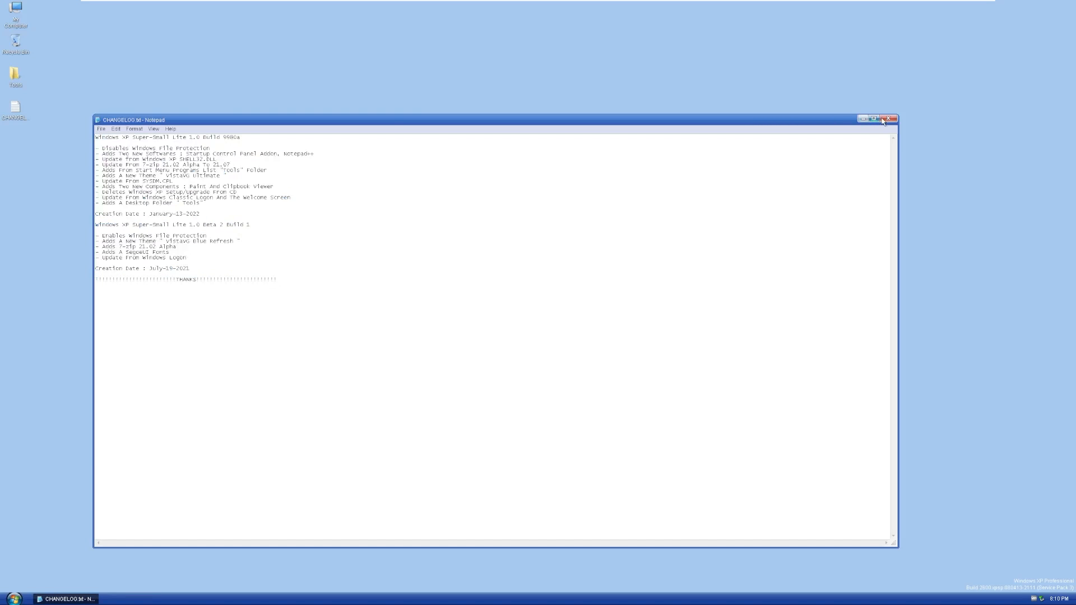
left_click(893, 118)
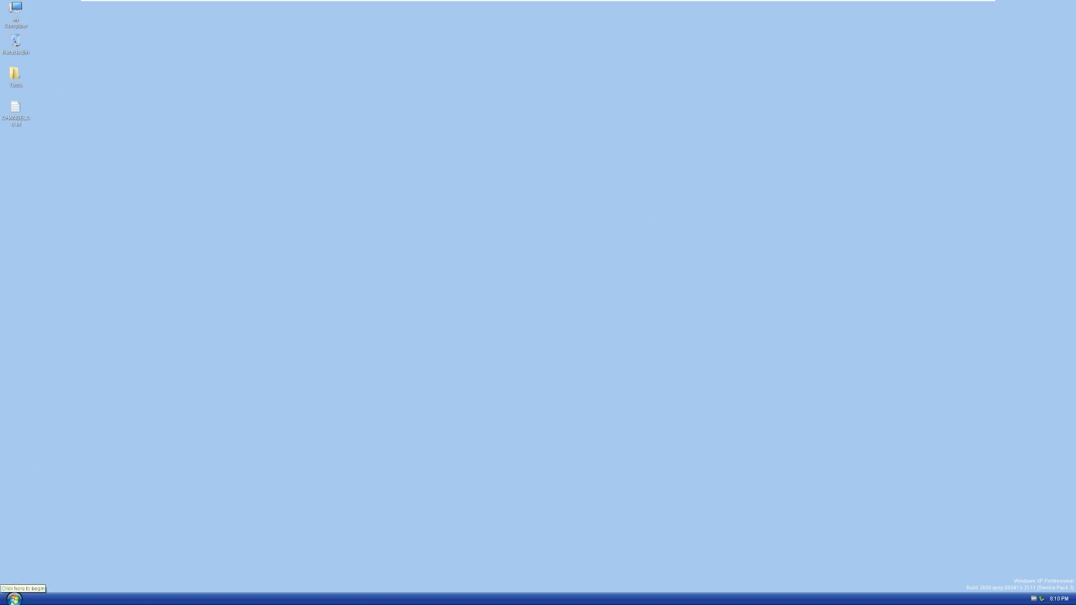
mouse_move(18, 573)
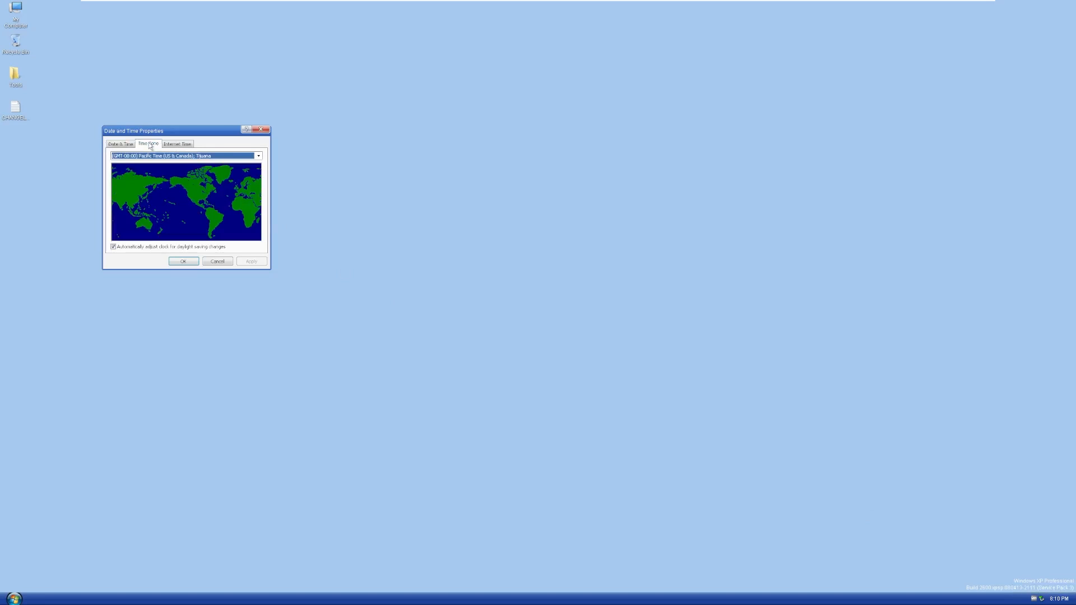
left_click(176, 143)
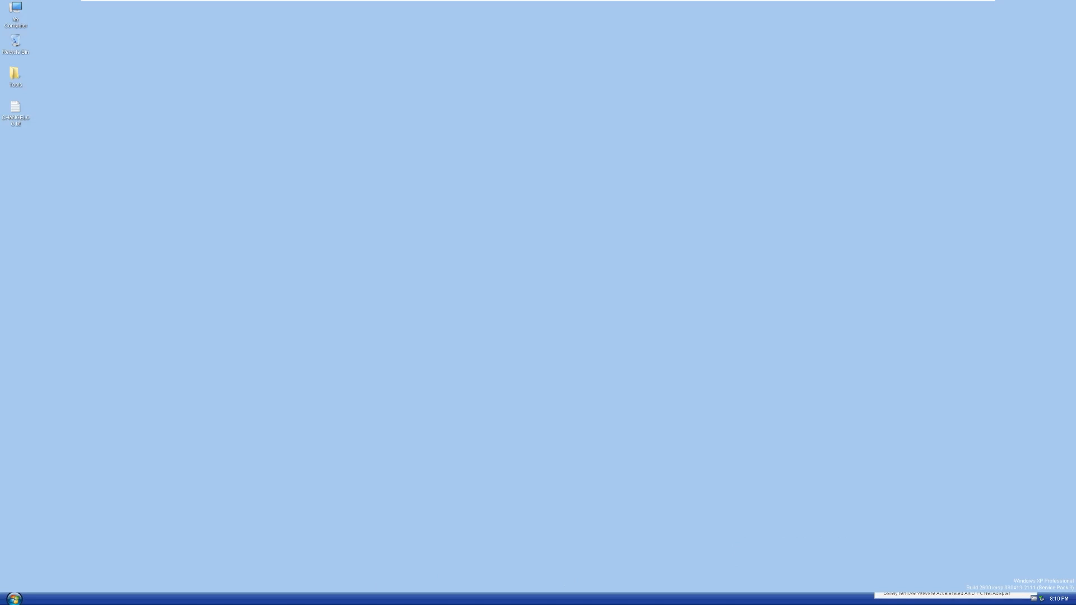
Browse the Start menu, briefly opening and dismissing the Run window.
left_click(15, 595)
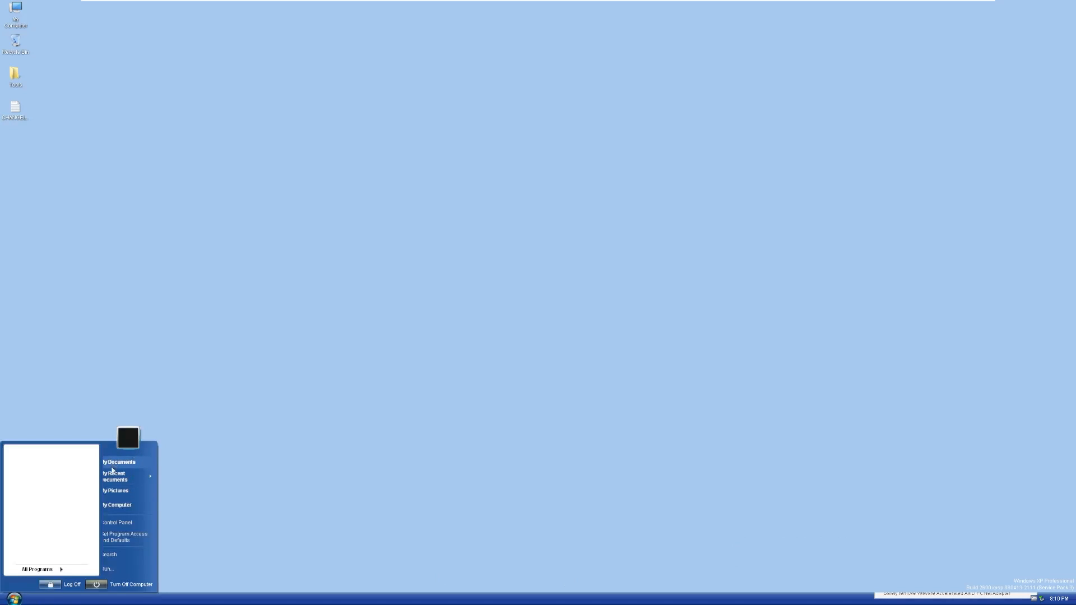
mouse_move(113, 465)
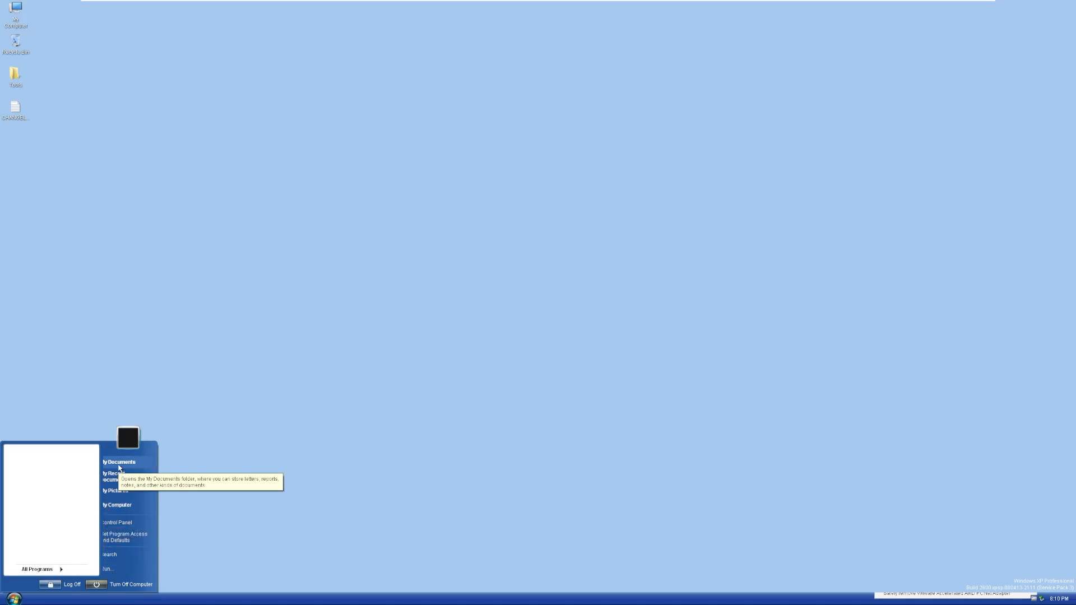
mouse_move(114, 480)
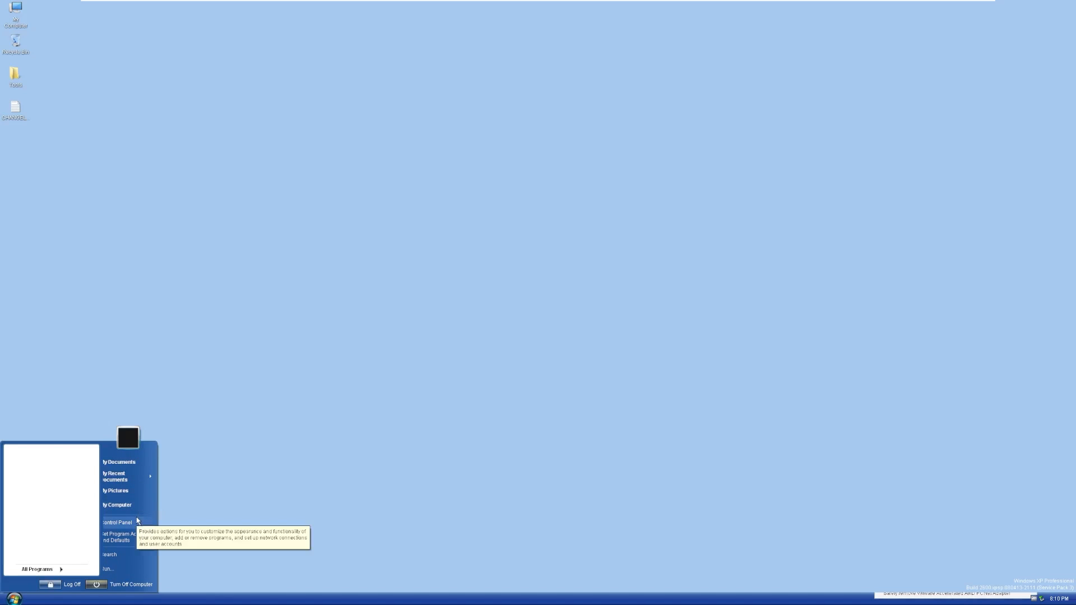
mouse_move(110, 550)
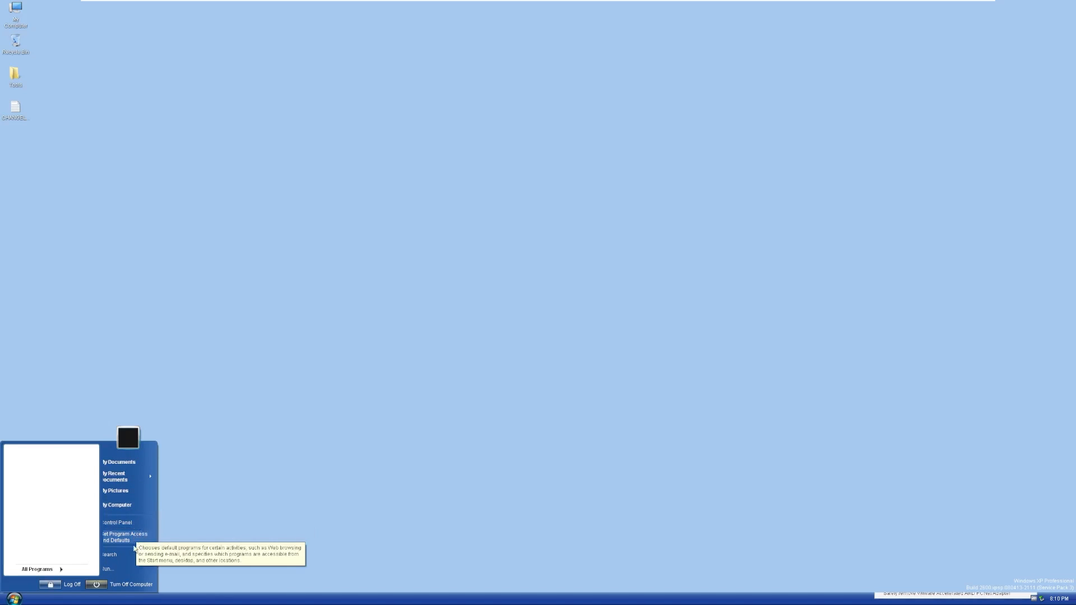
left_click(106, 569)
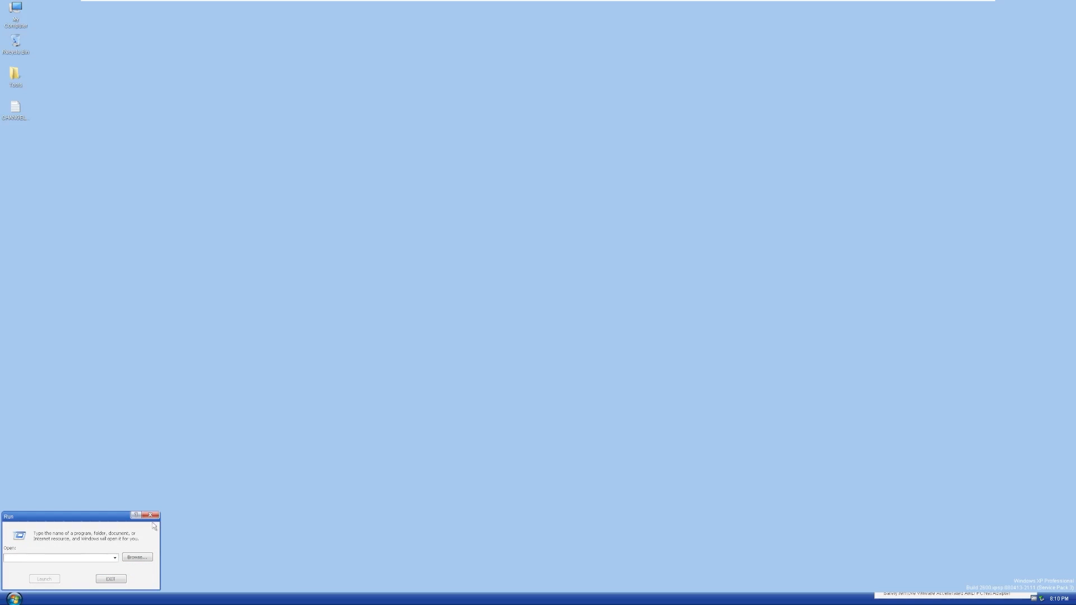
left_click(13, 599)
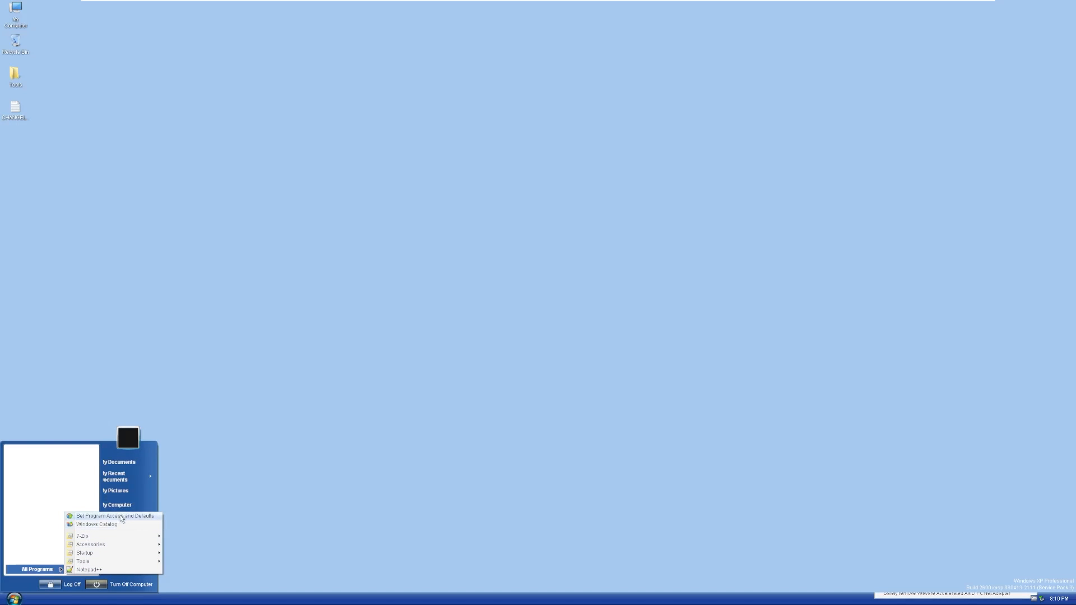
mouse_move(121, 519)
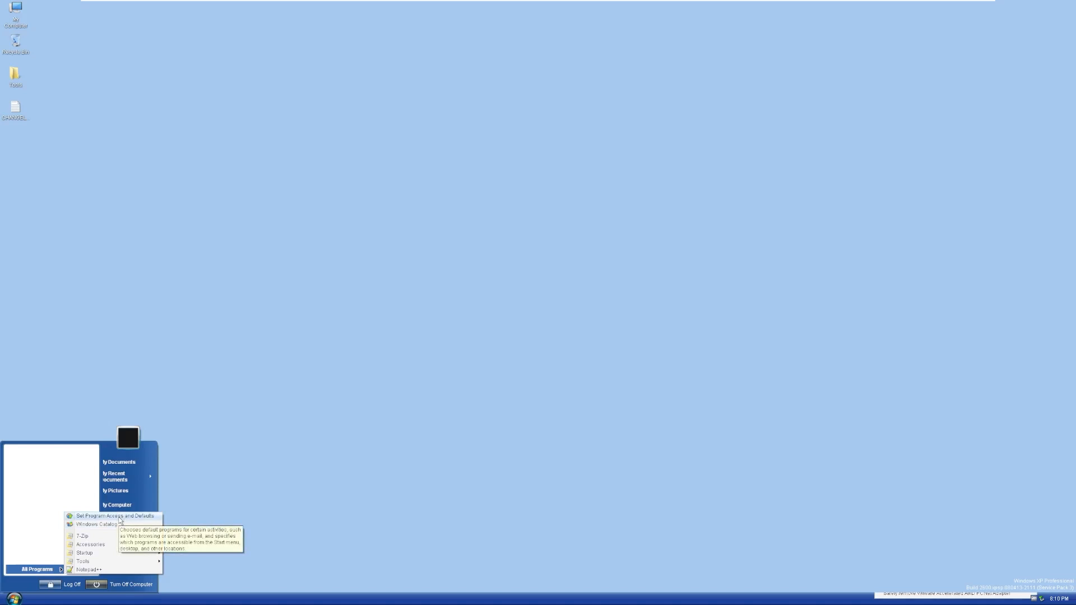
mouse_move(90, 545)
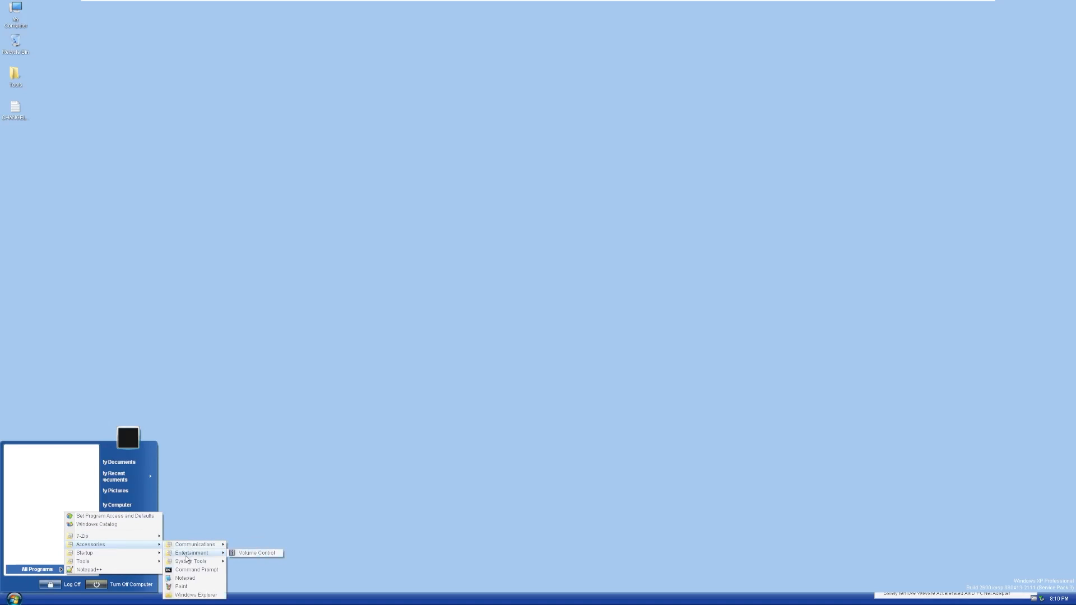
mouse_move(185, 569)
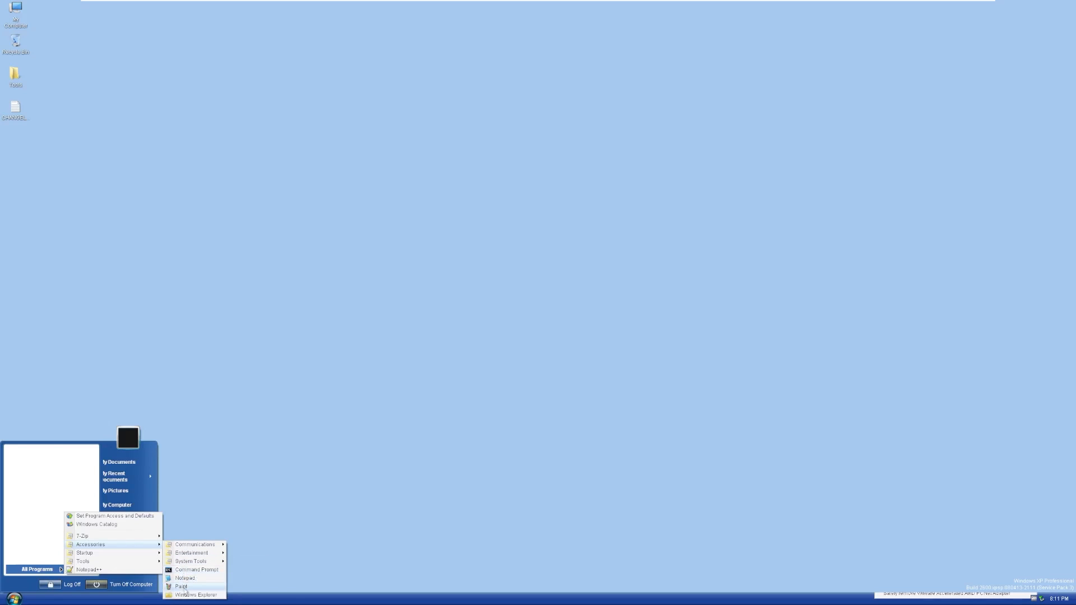
mouse_move(84, 552)
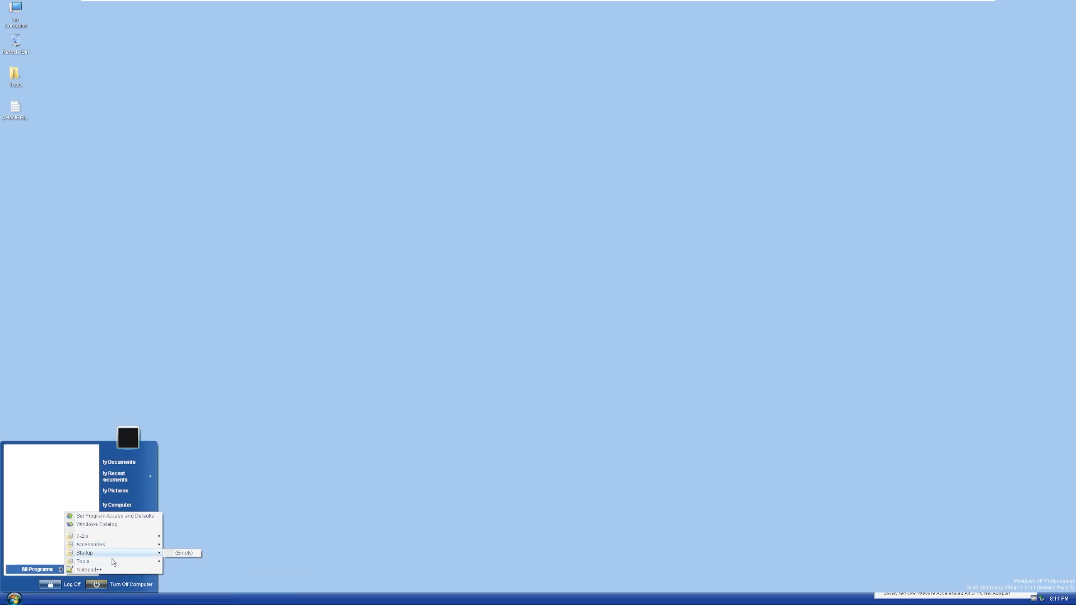
mouse_move(87, 560)
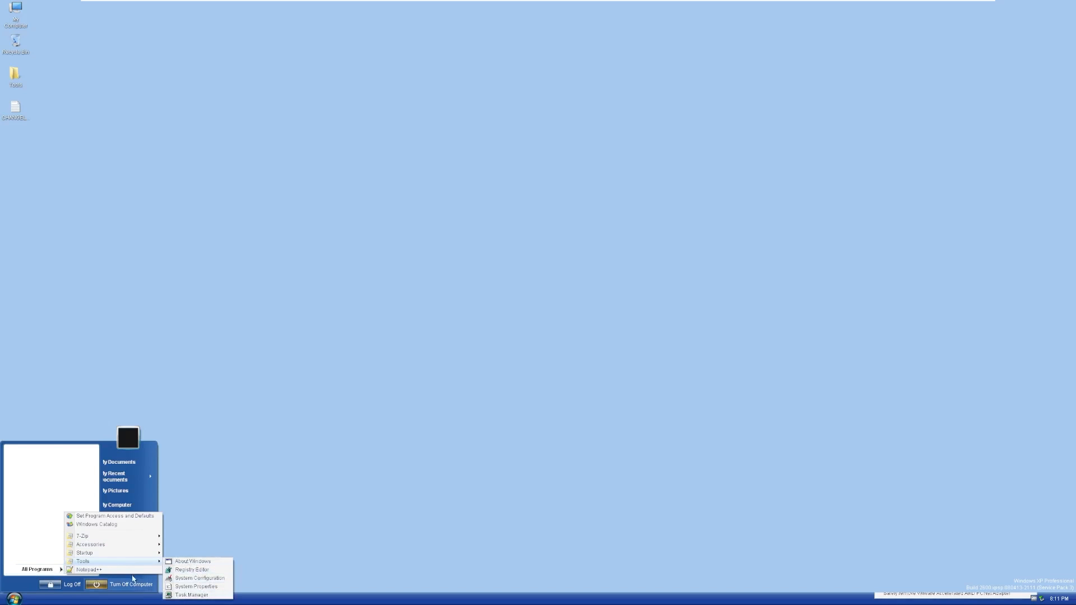
Close the program menus, reopen Start, and show All Programs.
left_click(93, 570)
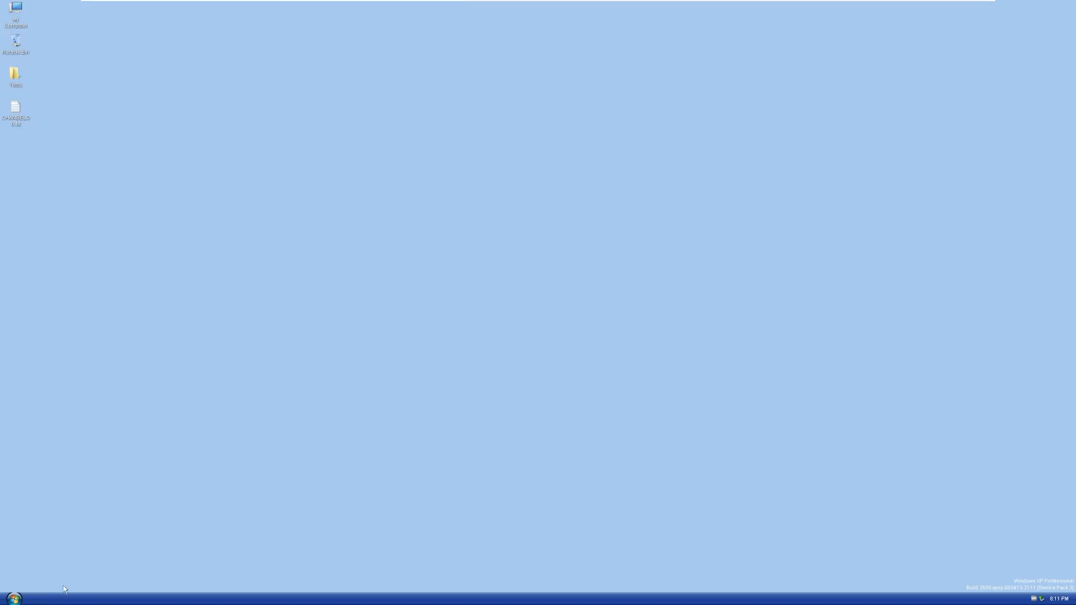
left_click(13, 594)
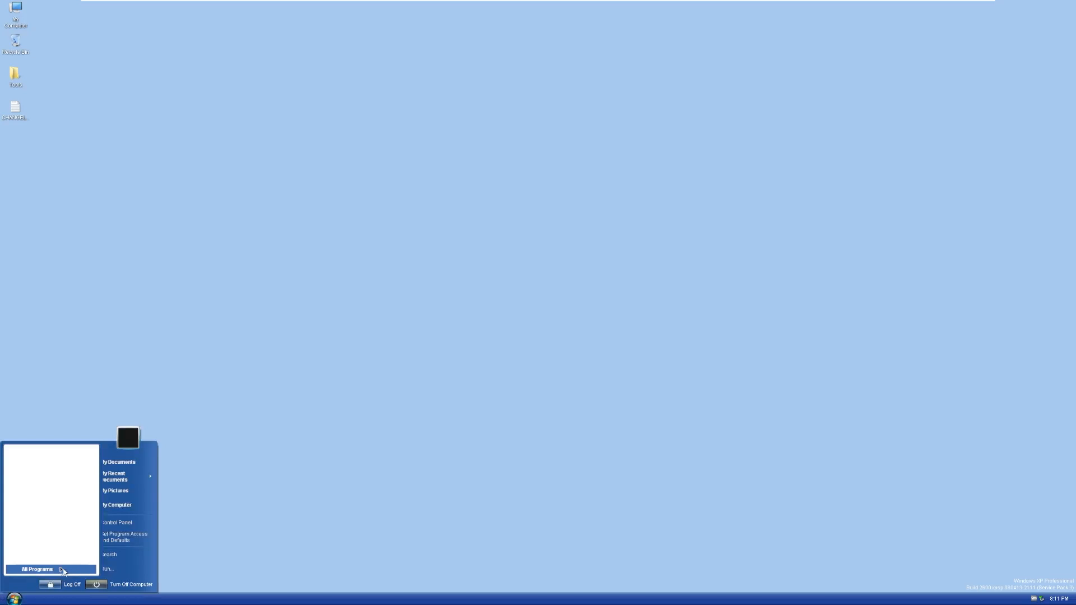
left_click(38, 569)
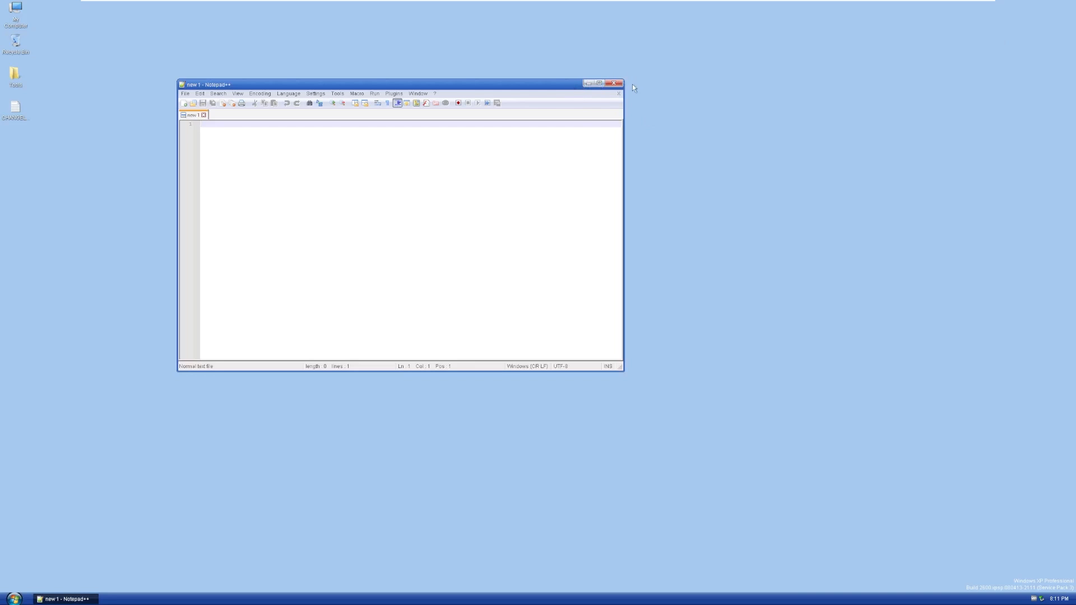
mouse_move(736, 180)
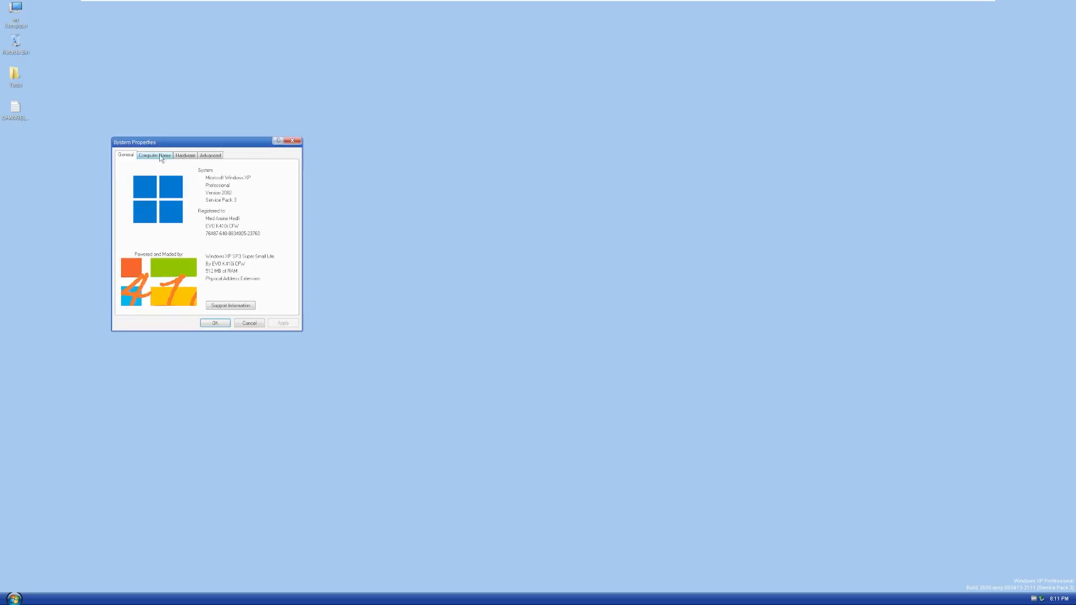
View the Computer Name tab in System Properties.
left_click(209, 155)
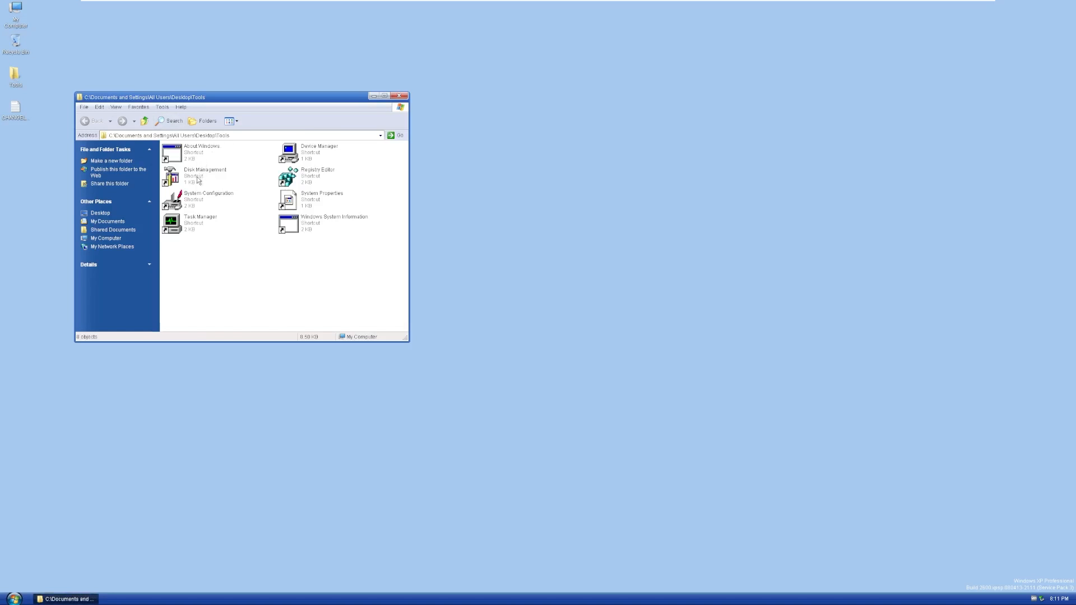
Try Disk Management and Windows System Information, dismiss both unavailable errors, open Task Manager.
double_click(176, 175)
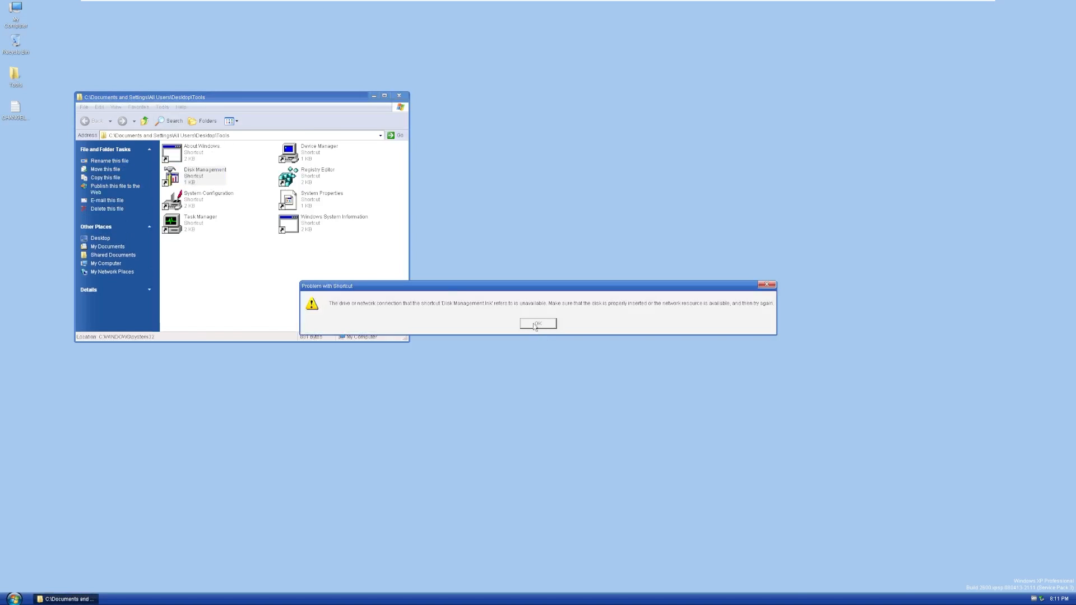
left_click(538, 324)
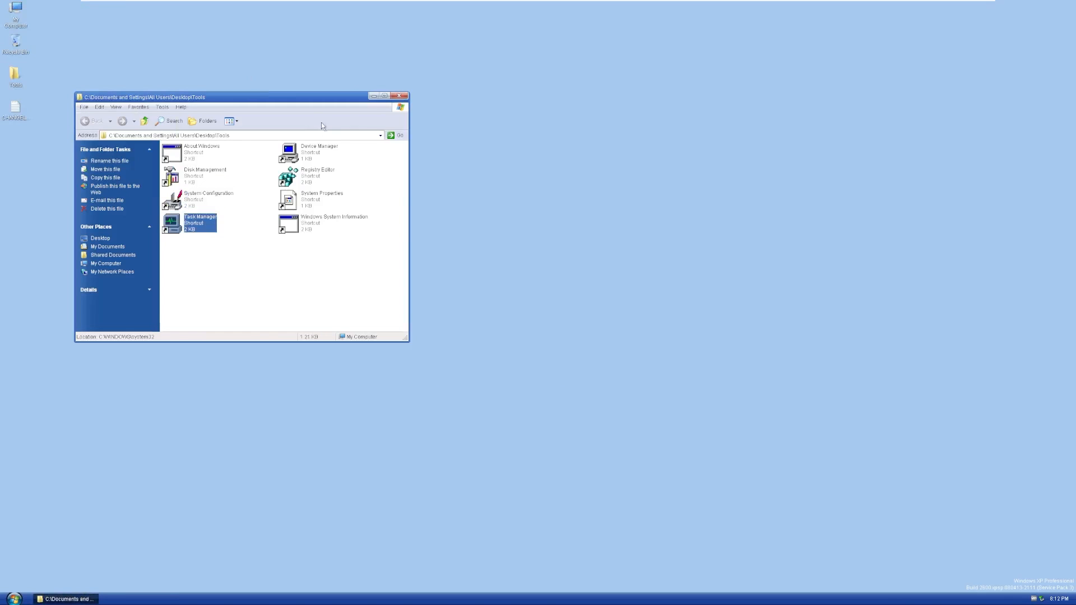
left_click(319, 152)
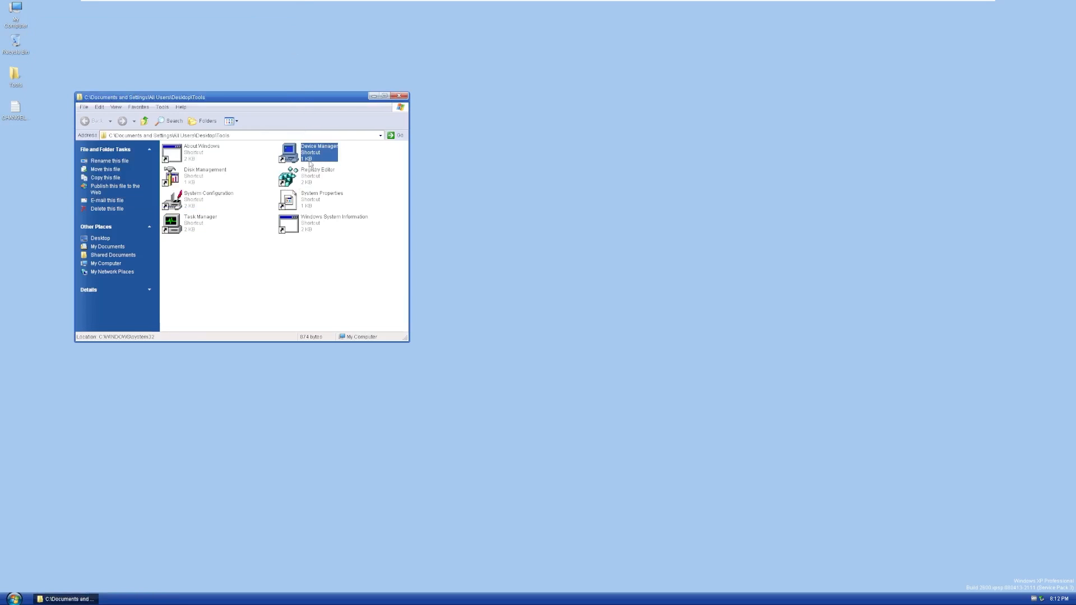
left_click(314, 175)
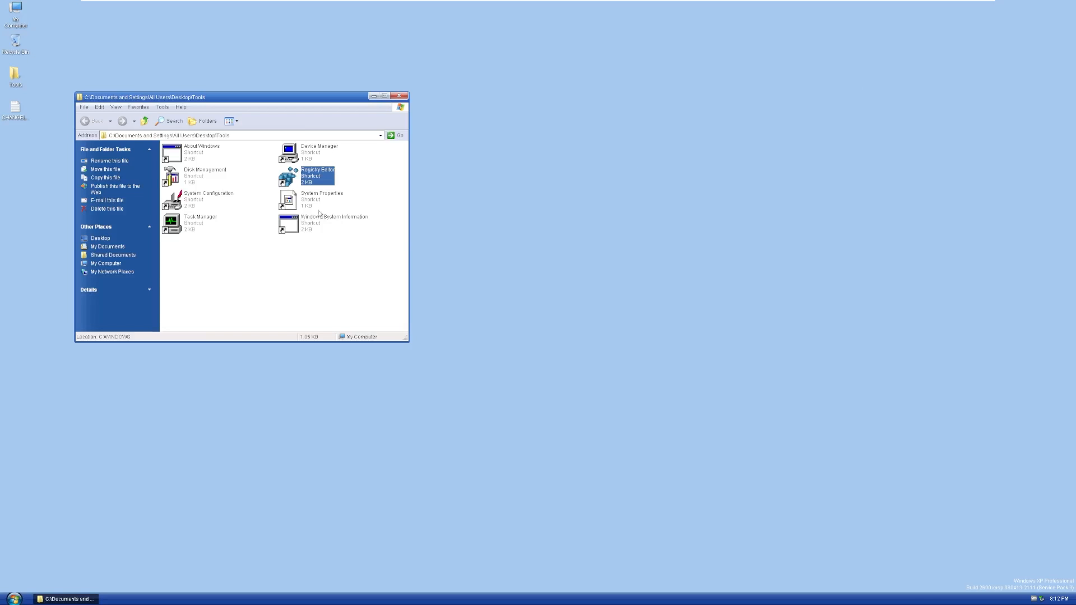
left_click(311, 199)
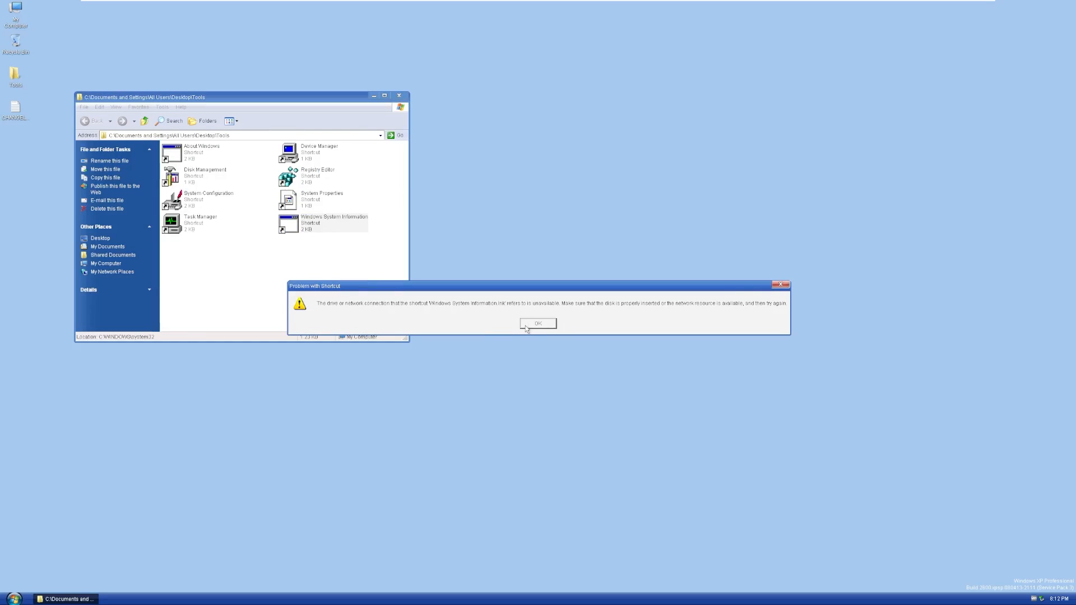
left_click(538, 324)
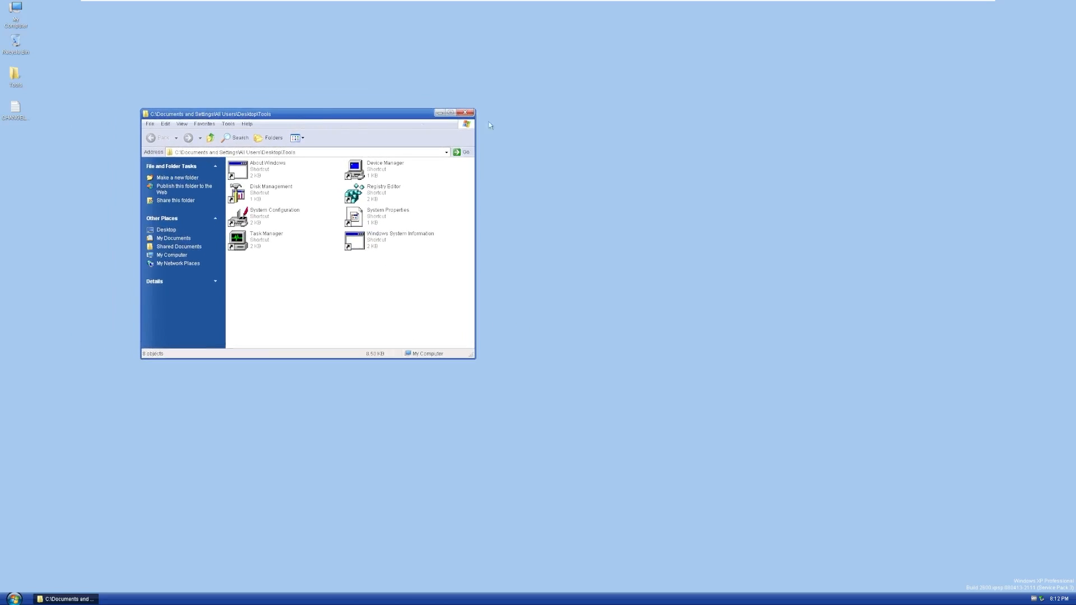
left_click(466, 113)
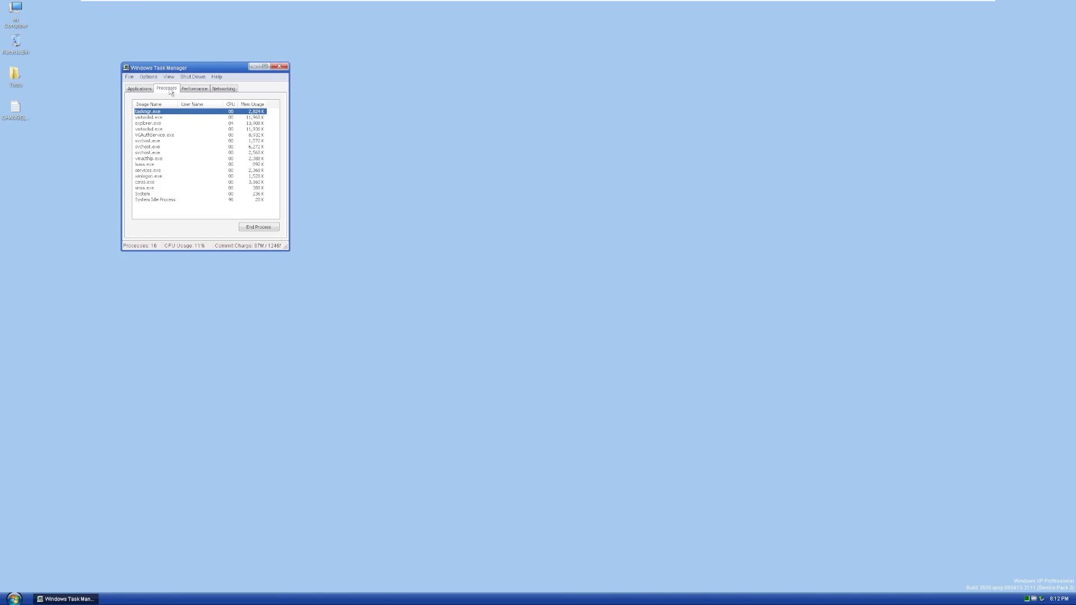
Review the CPU and memory stats on the Performance tab, then close Task Manager.
left_click(194, 89)
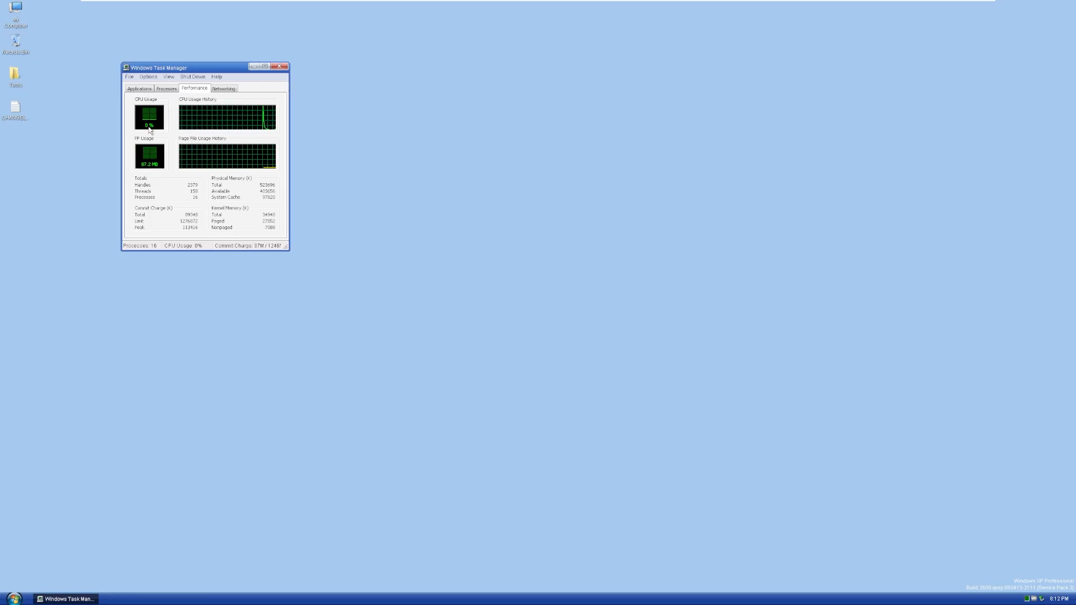
mouse_move(166, 134)
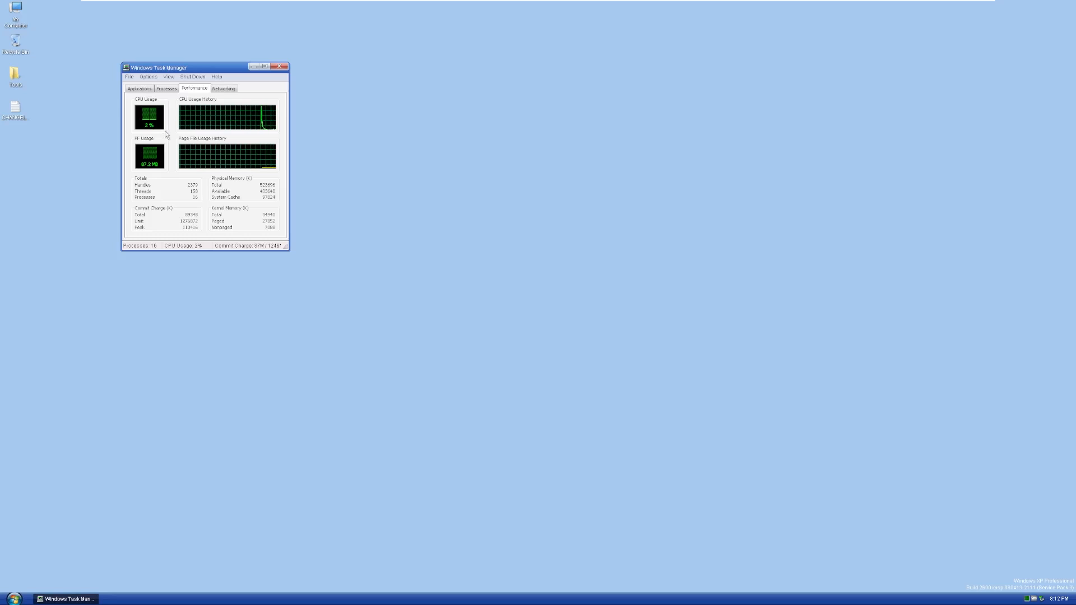
mouse_move(172, 153)
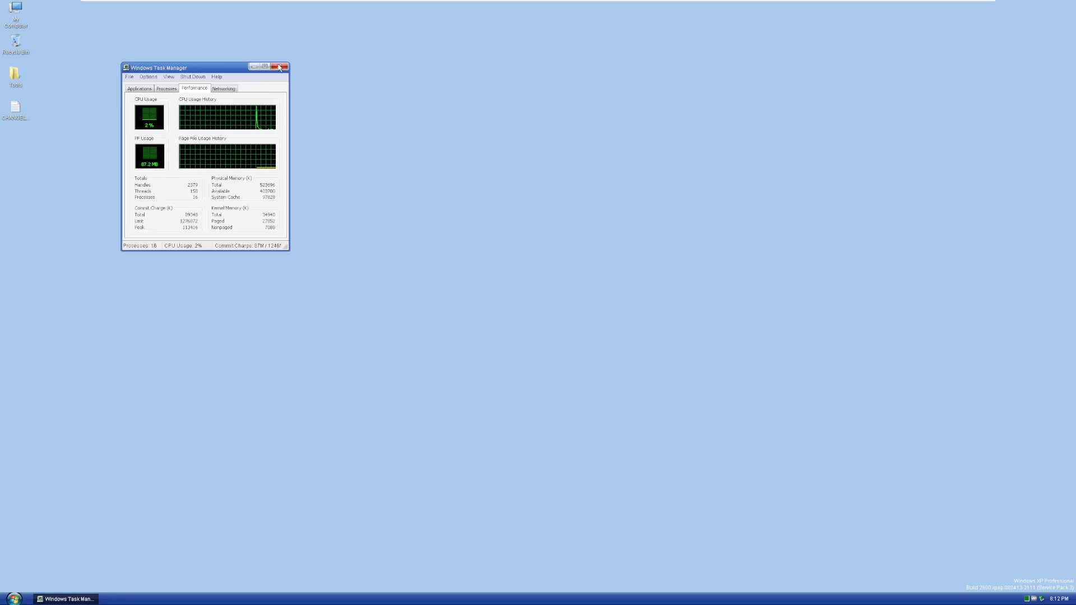
left_click(280, 66)
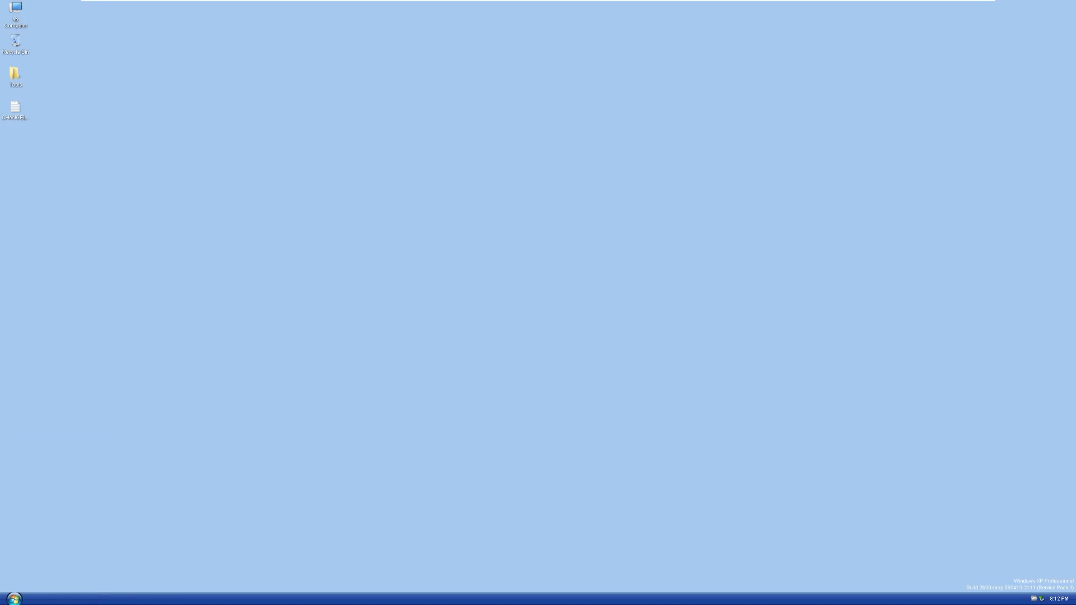
Log off from the Start menu, then sign back in from the welcome screen.
left_click(12, 595)
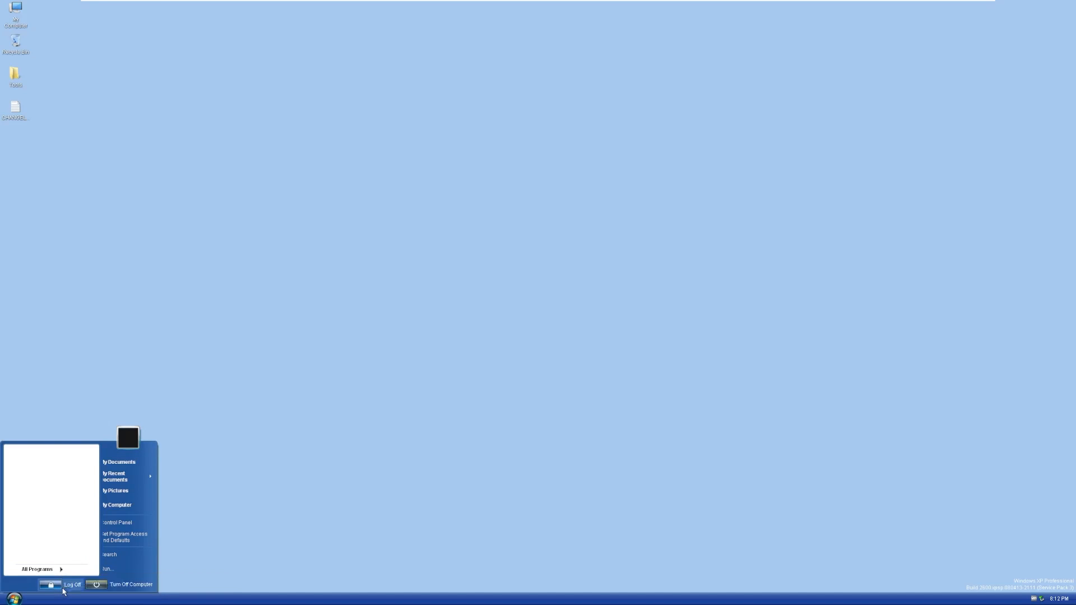
left_click(73, 584)
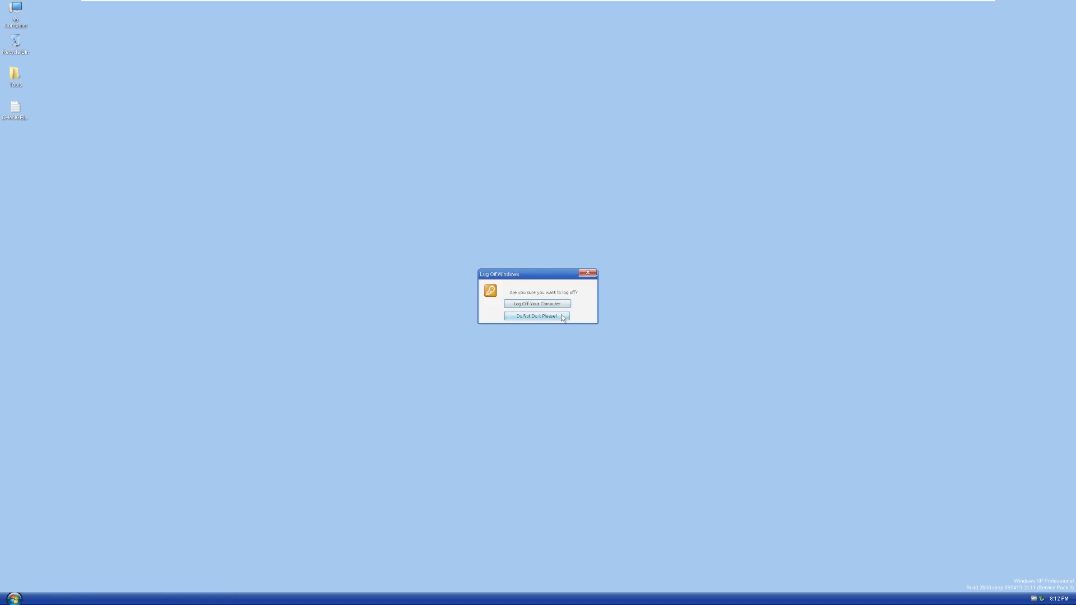
left_click(537, 304)
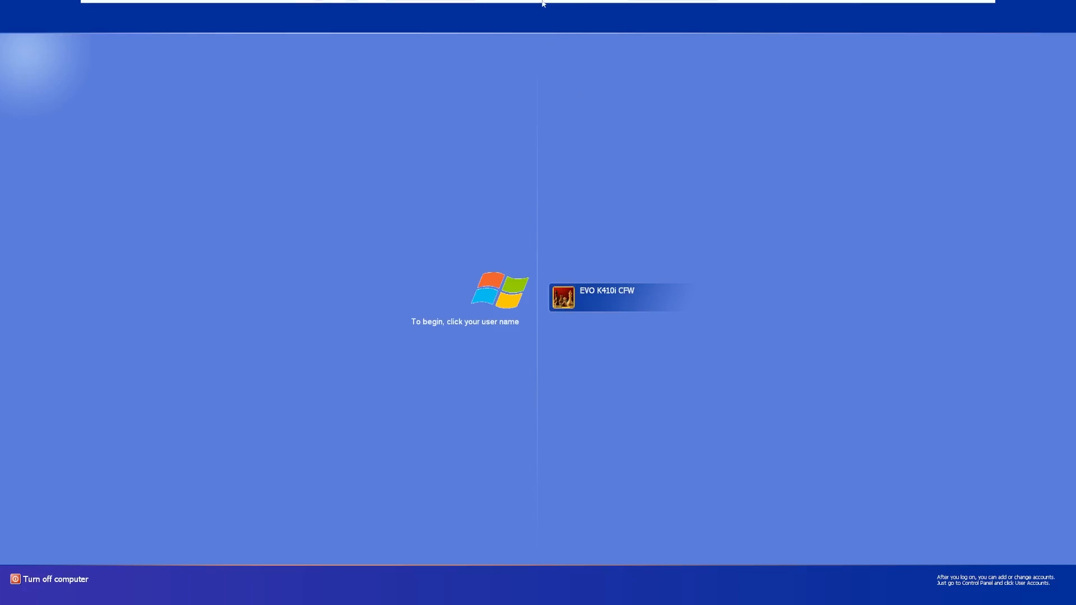
mouse_move(541, 291)
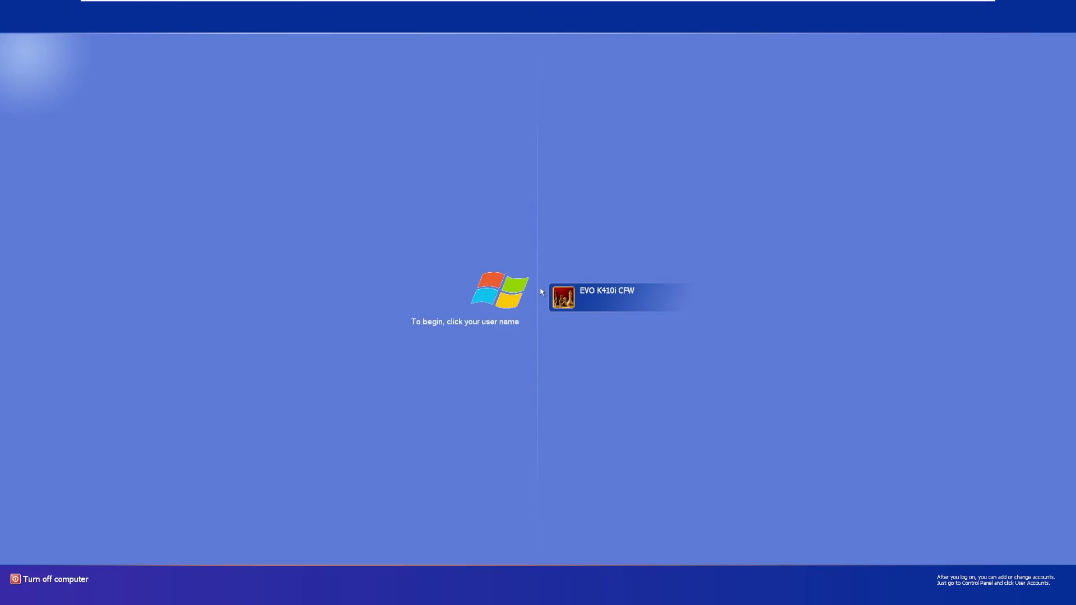
left_click(607, 297)
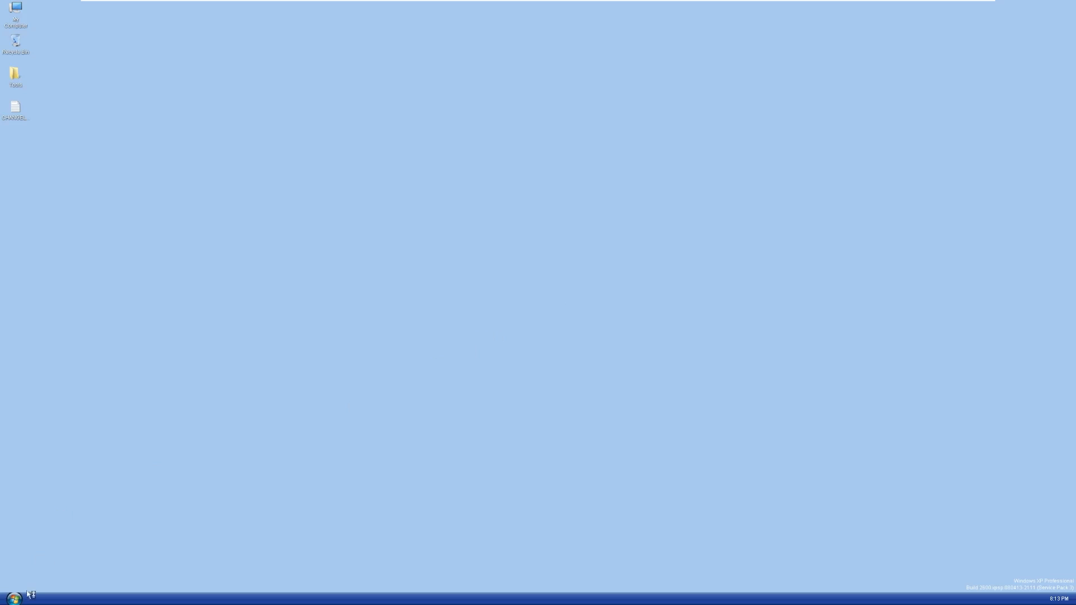
Launch Set Program Access and Defaults, dismiss the file association error, and reopen Start.
left_click(10, 594)
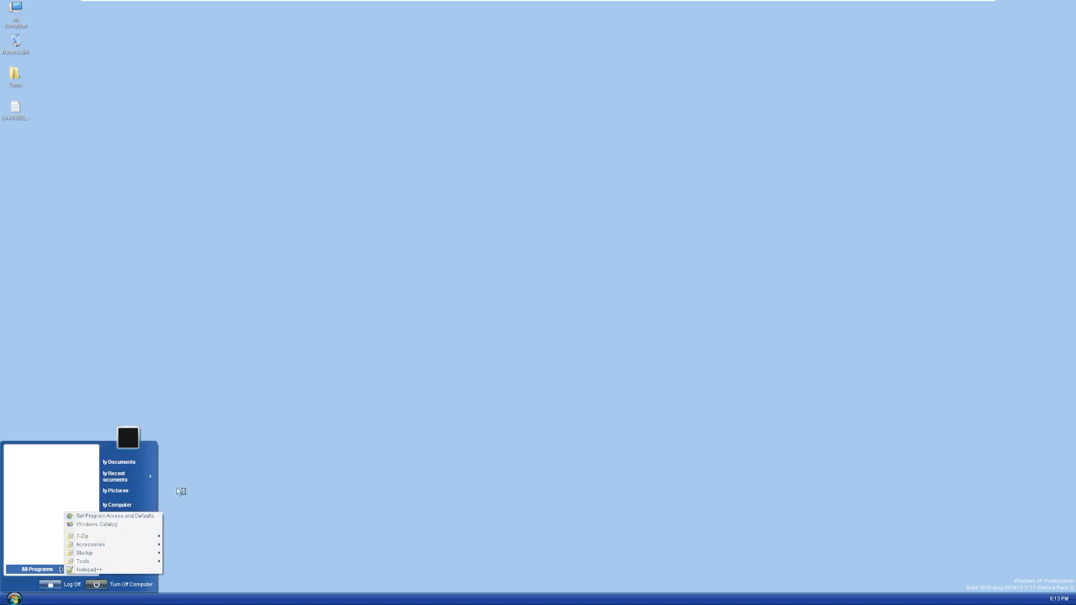
left_click(113, 516)
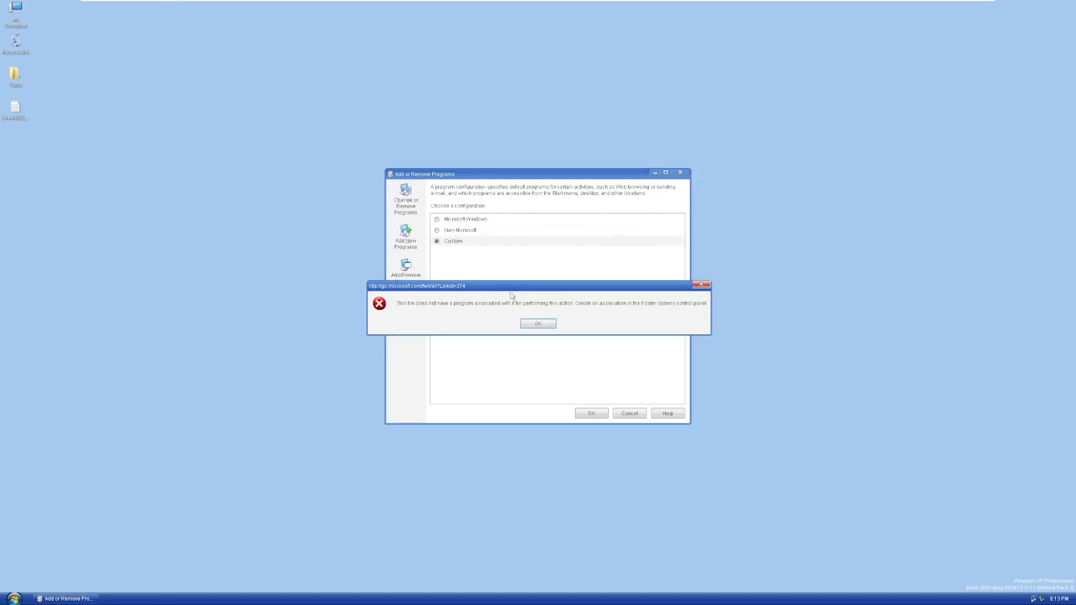
left_click(538, 323)
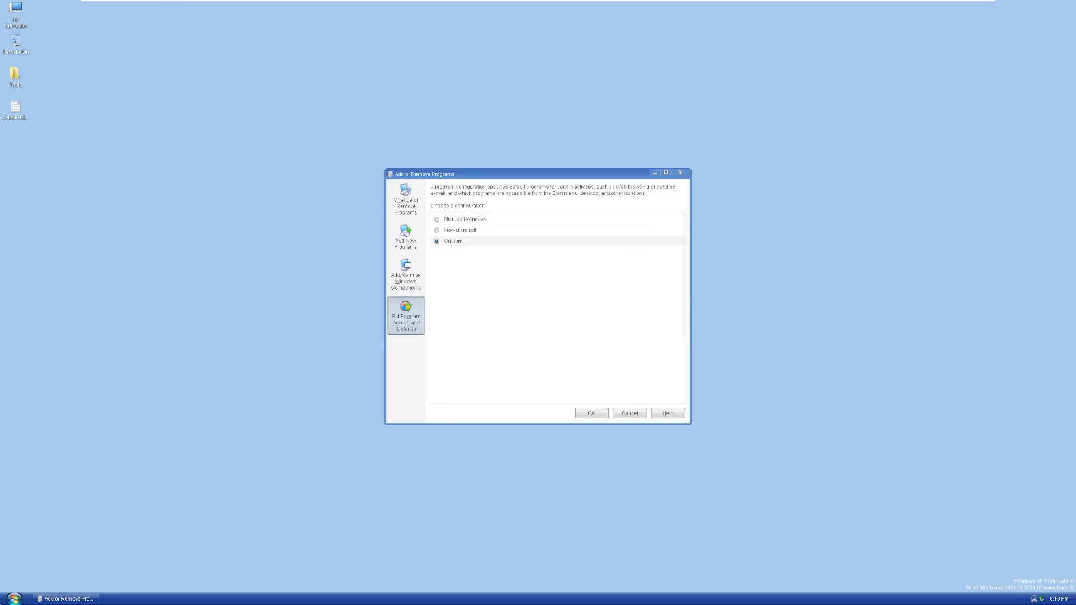
left_click(11, 598)
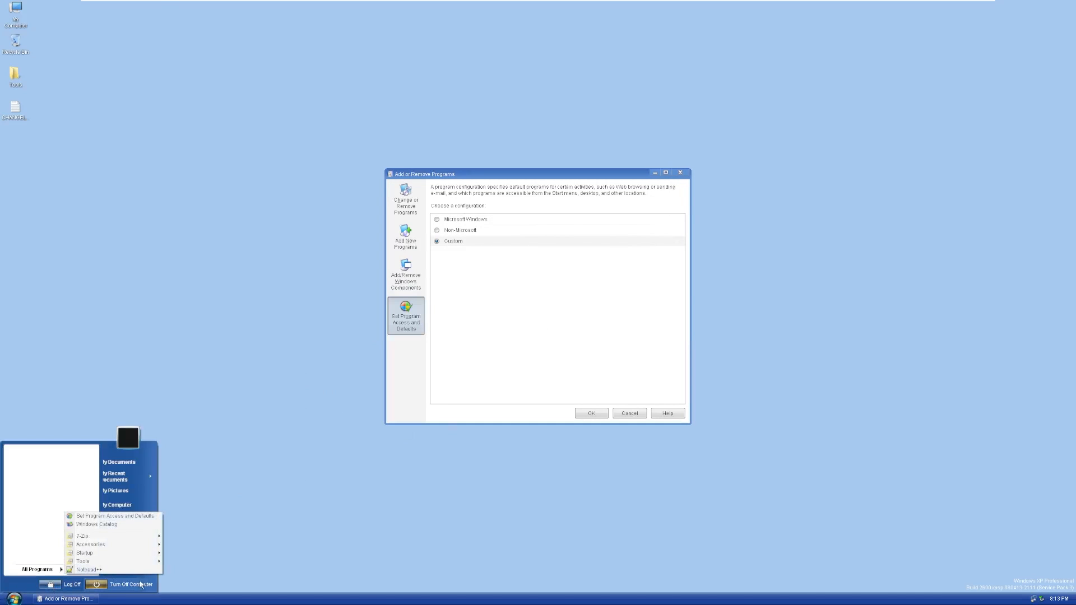